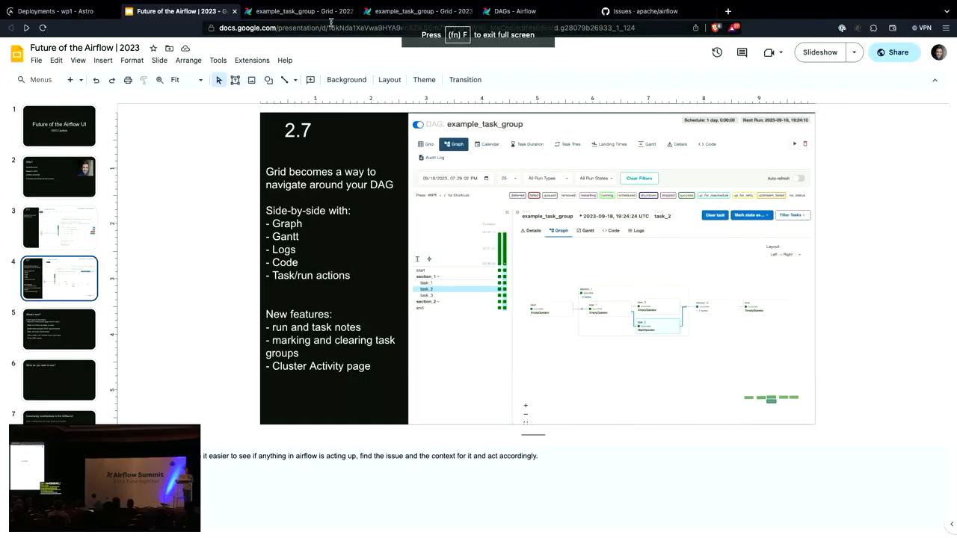
Switch from the slideshow to the browser tab with the example_task_group Grid in Airflow
left_click(299, 12)
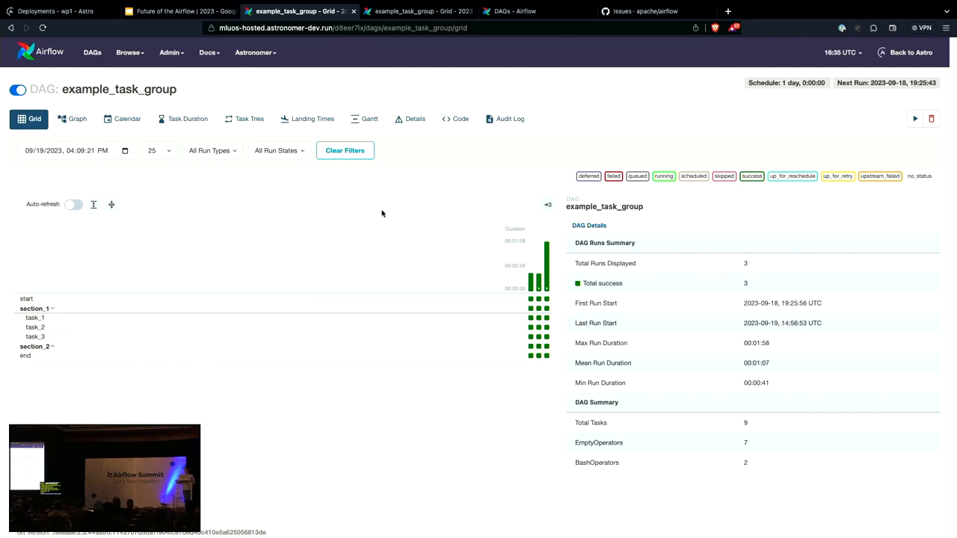
View the start task's separate log page and come back to the example_task_group grid
left_click(530, 299)
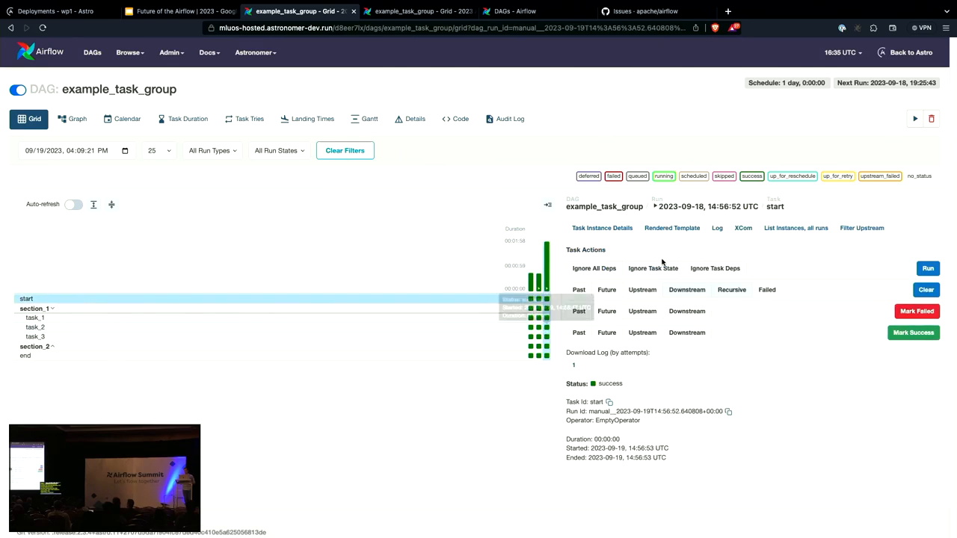
left_click(717, 227)
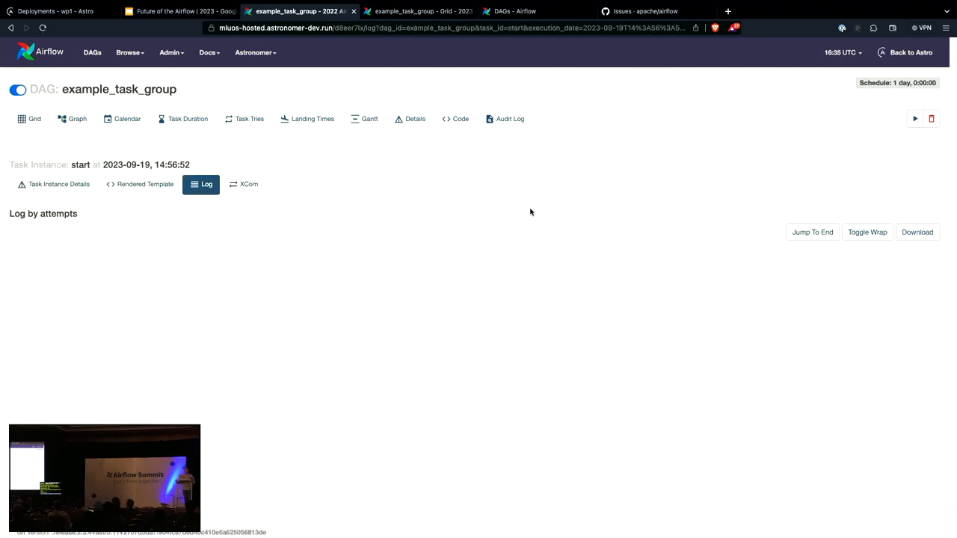
mouse_move(402, 281)
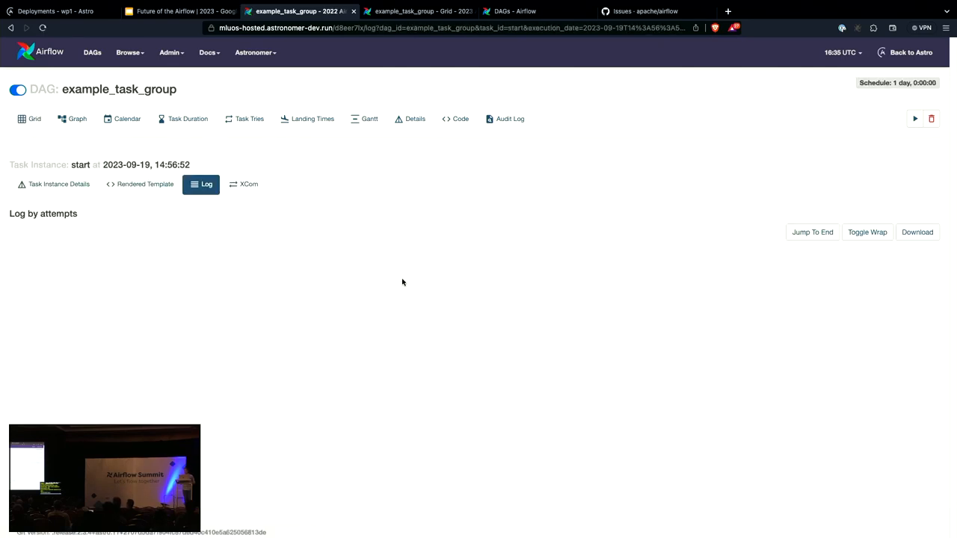
left_click(30, 119)
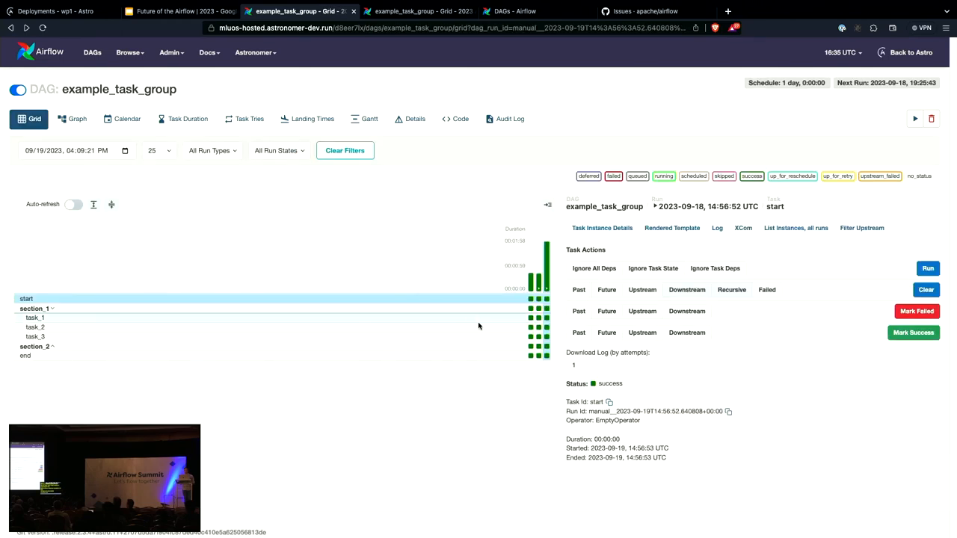
View task_3's log page, return to its grid details, then bring up the newer deployment's grid
left_click(36, 336)
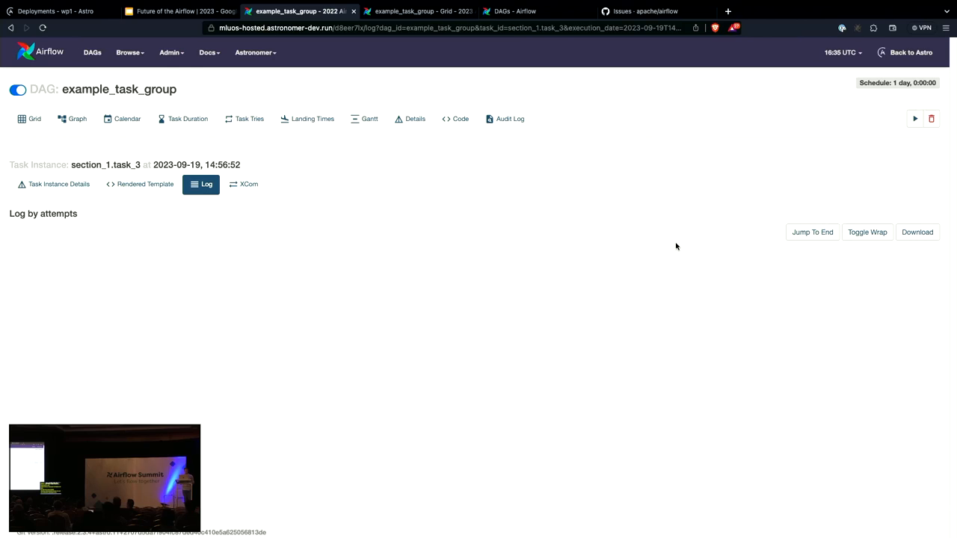
left_click(34, 120)
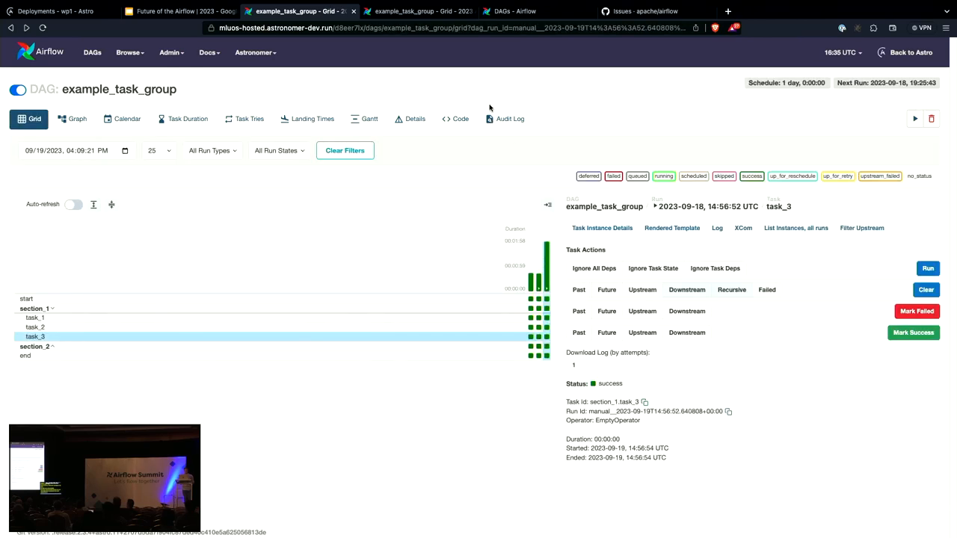
left_click(419, 10)
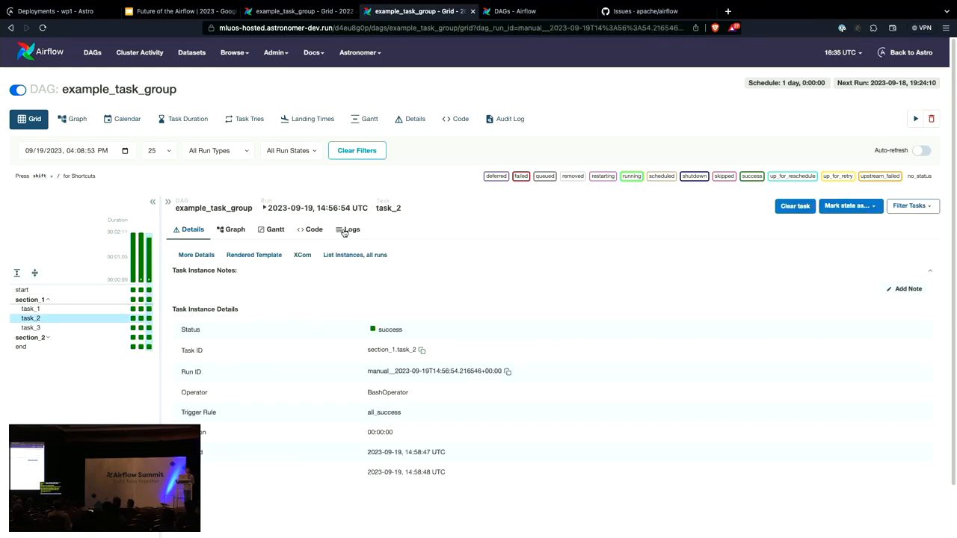
Show section_1.task_2's log output inline beside the grid on the newer Airflow deployment
left_click(351, 230)
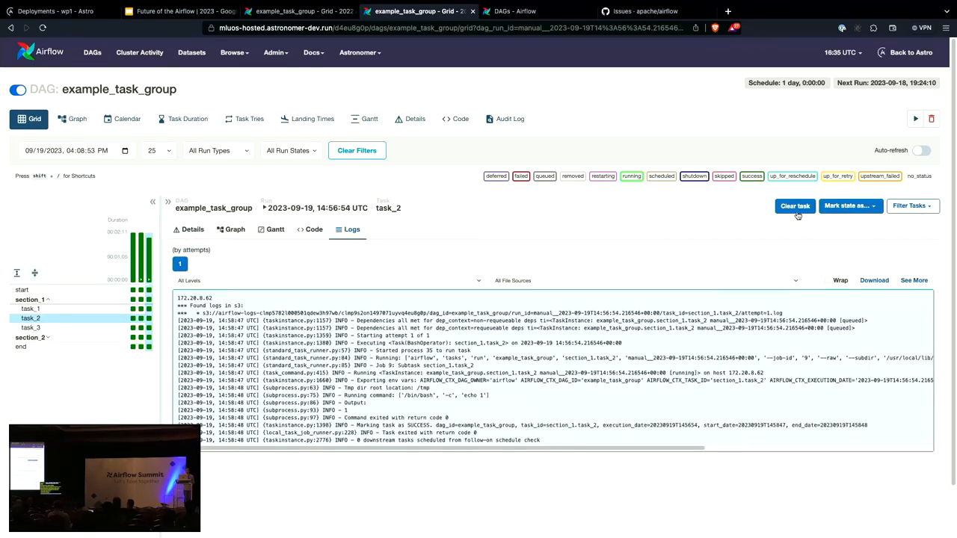
left_click(922, 149)
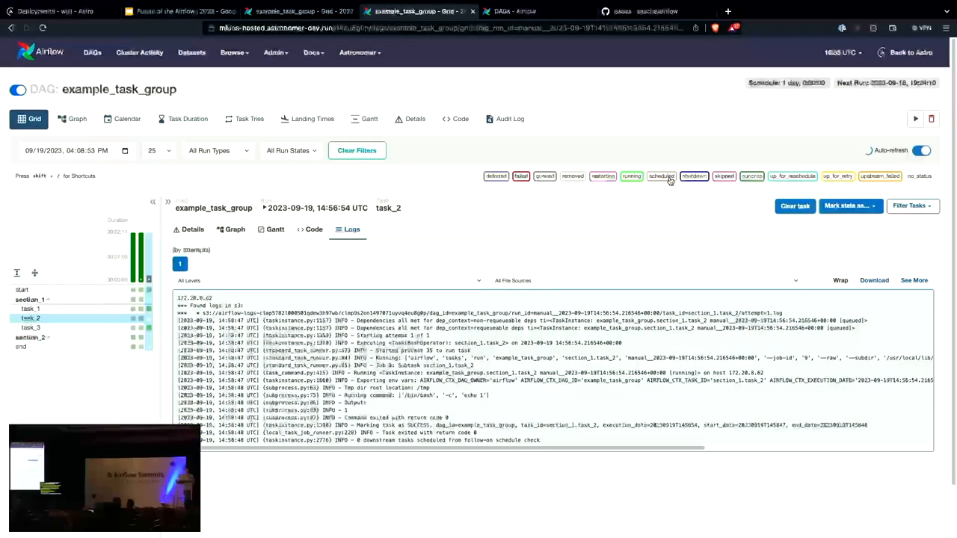
mouse_move(148, 347)
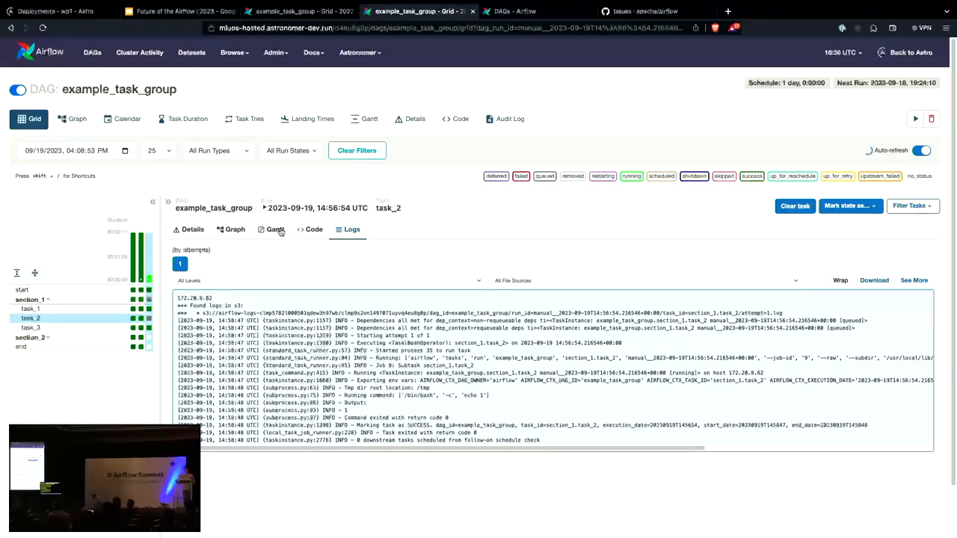
Show the run's graph and Gantt inline, pick the 2023-09-18 scheduled run, expand section_1, return to the older deployment
left_click(233, 230)
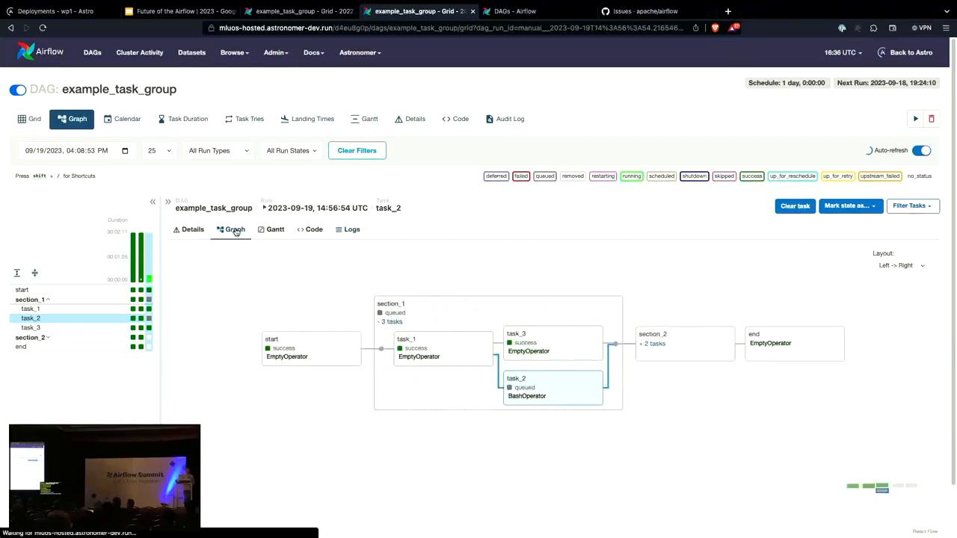
mouse_move(583, 398)
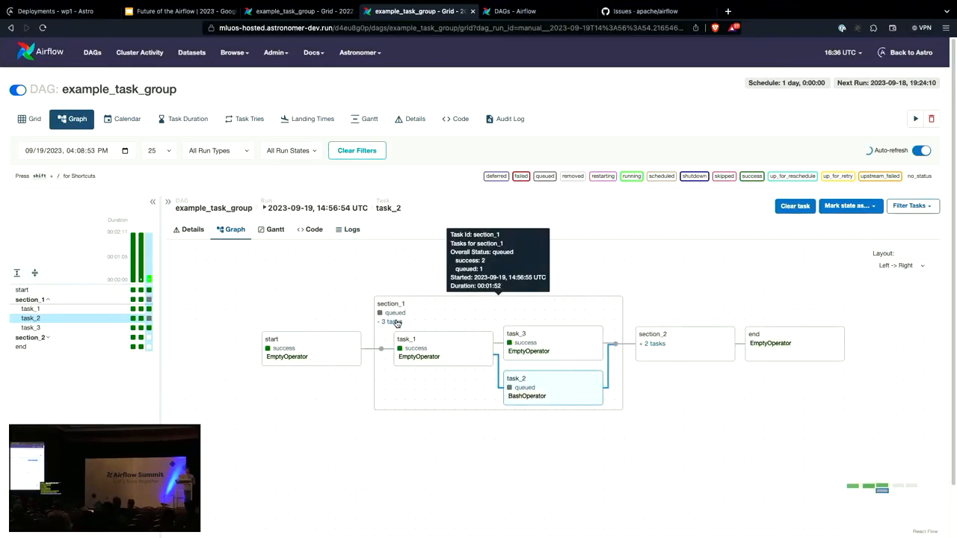
mouse_move(540, 389)
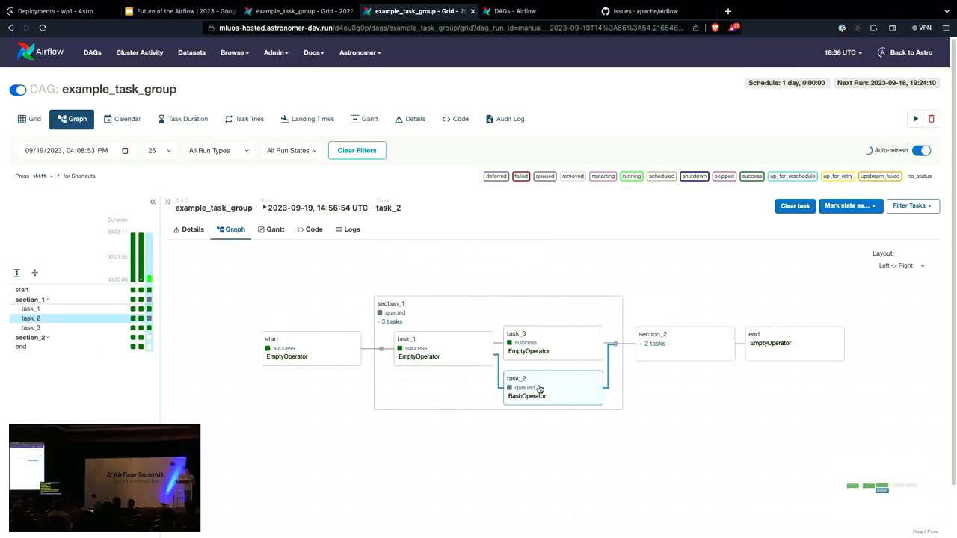
mouse_move(522, 457)
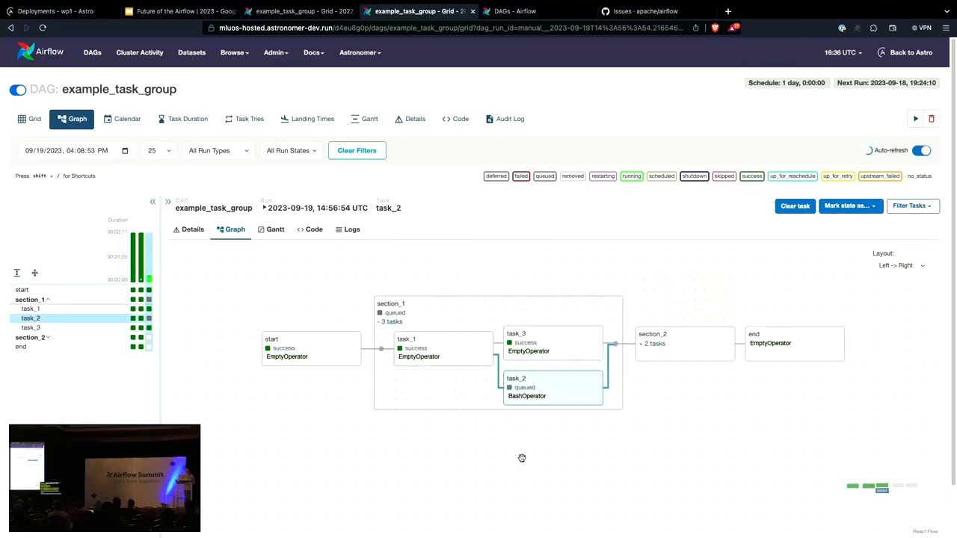
left_click(368, 120)
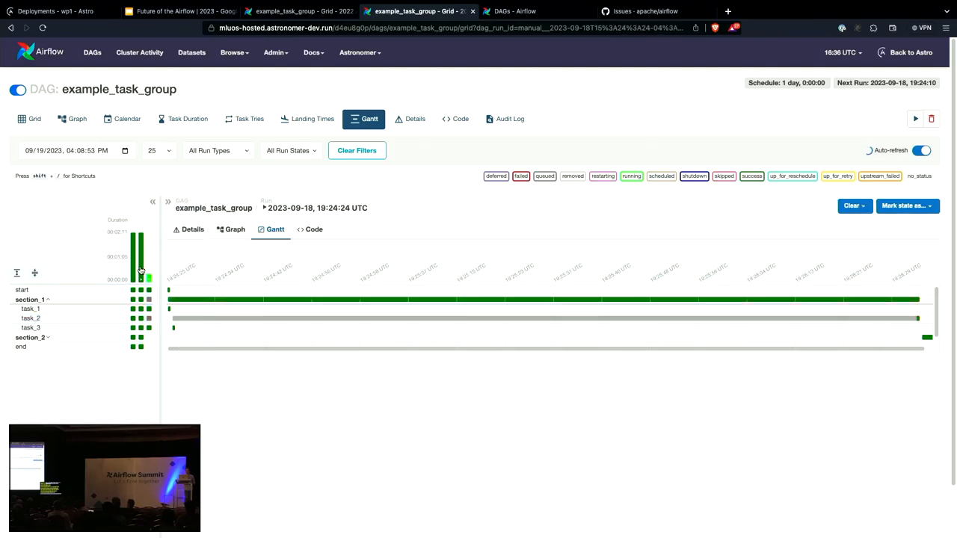
mouse_move(138, 270)
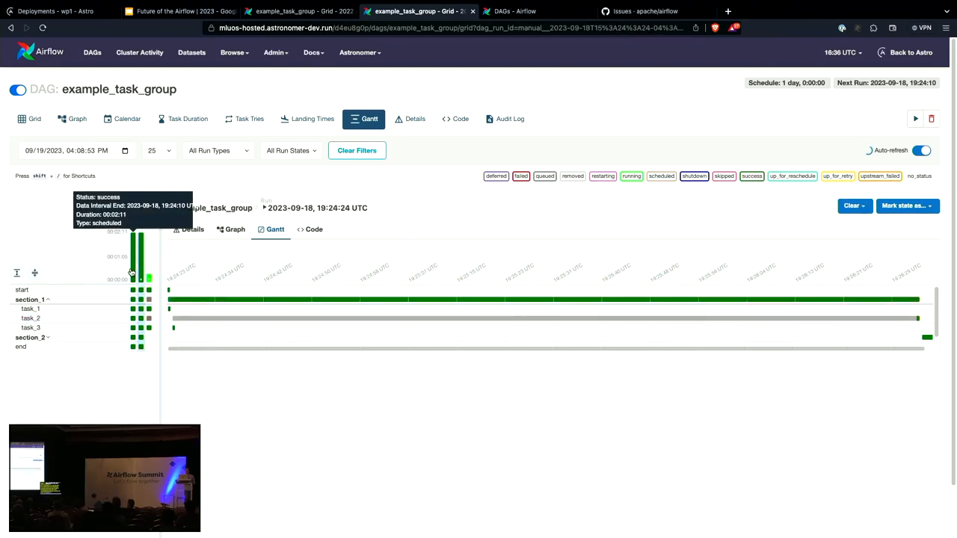
left_click(48, 299)
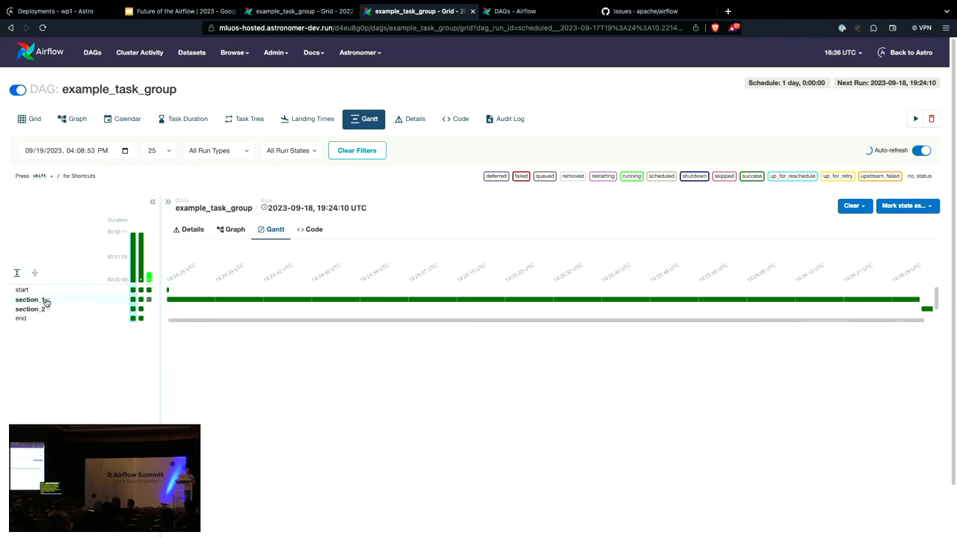
left_click(30, 299)
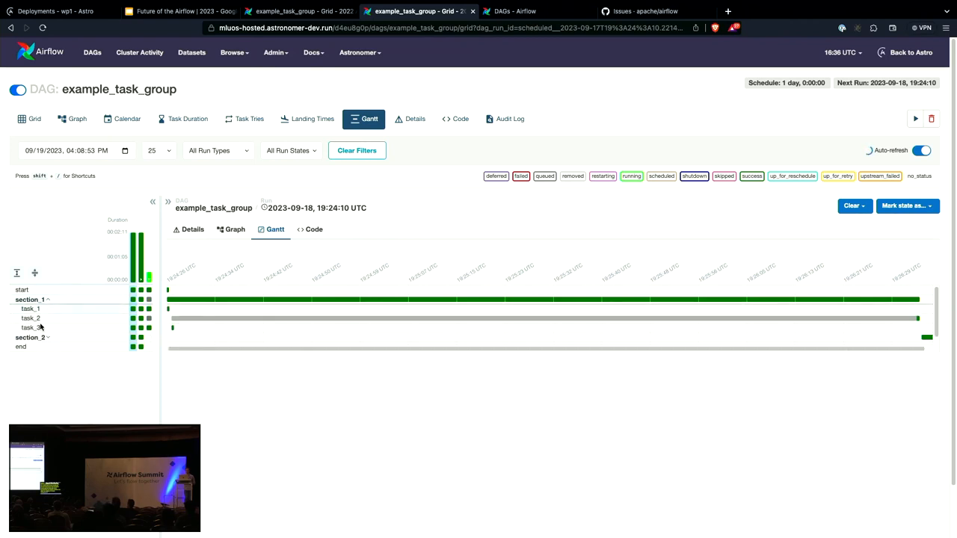
left_click(48, 338)
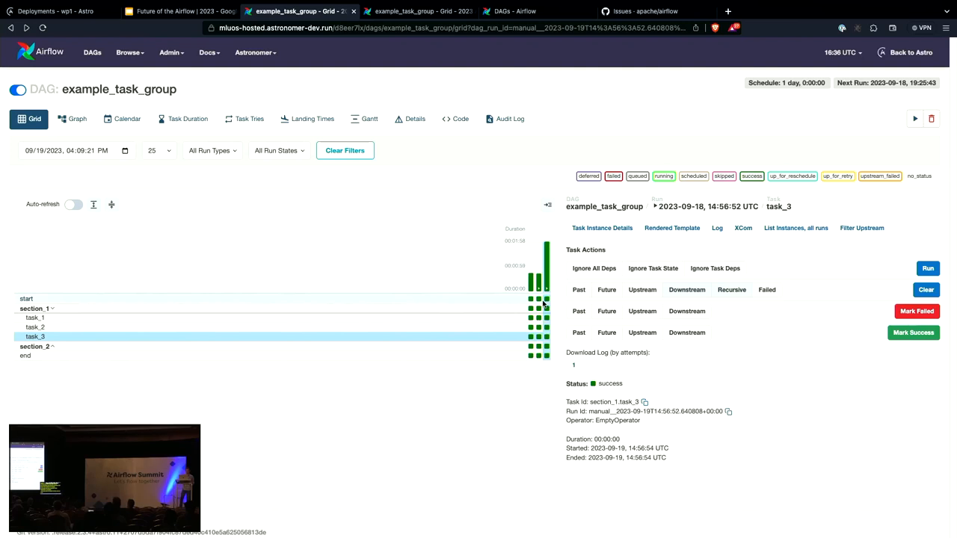
Show the older deployment's separate Gantt page, then the newer inline Gantt for example_task_group
left_click(365, 120)
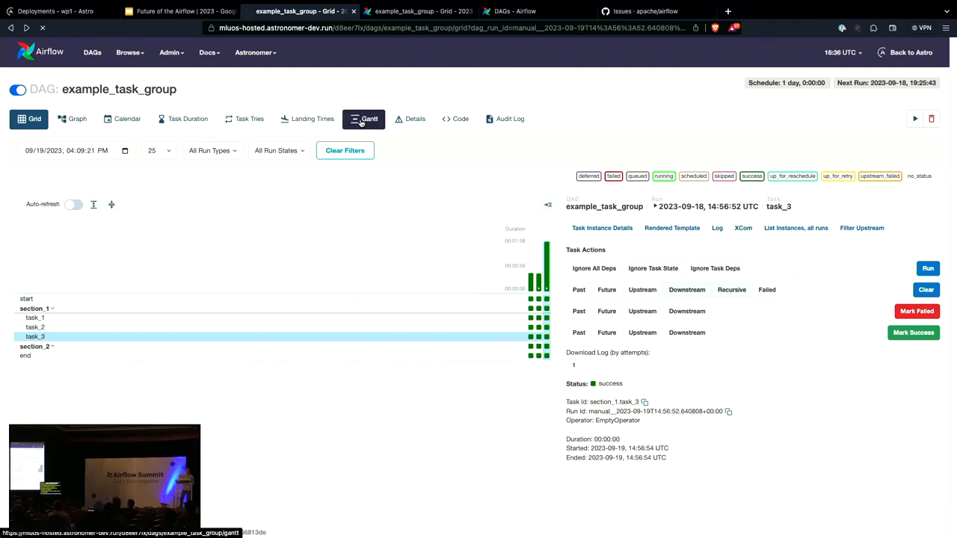
left_click(365, 120)
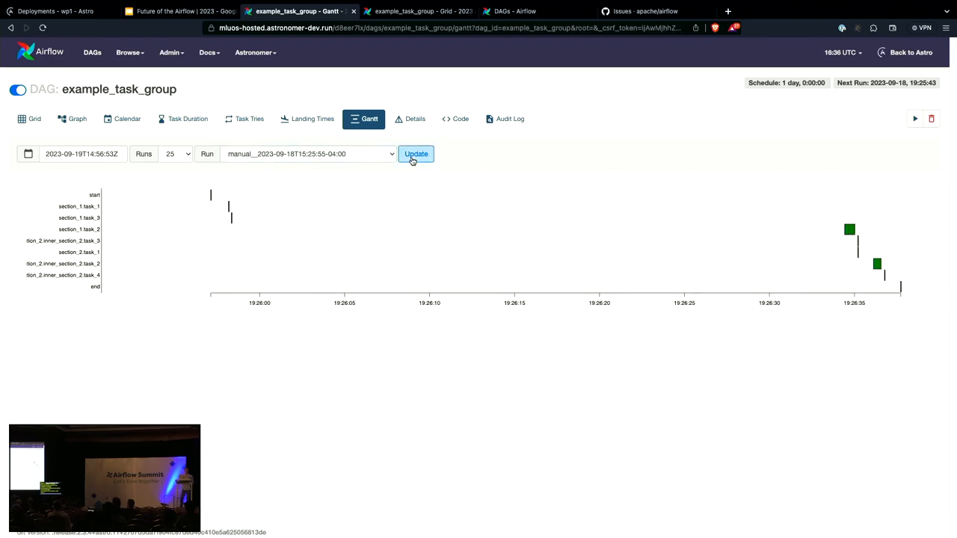
left_click(415, 154)
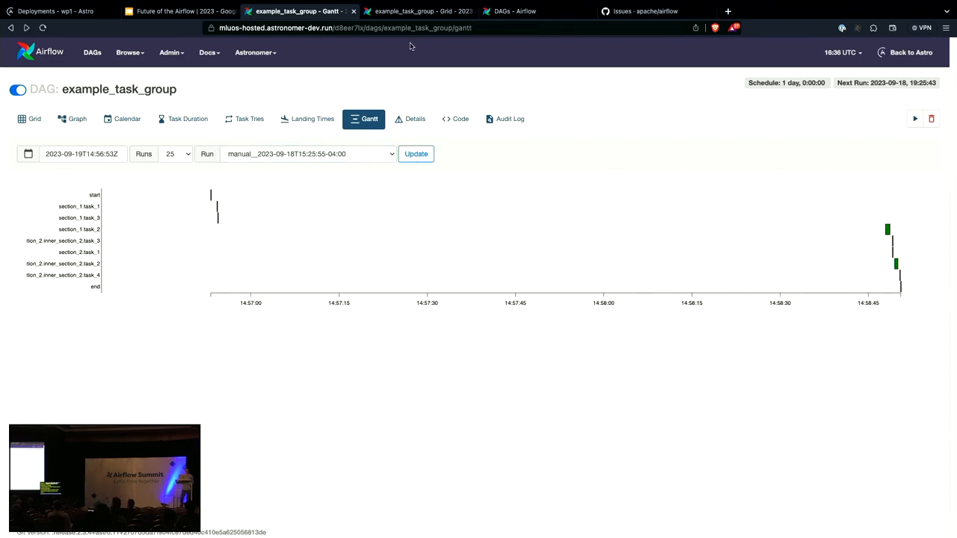
left_click(419, 12)
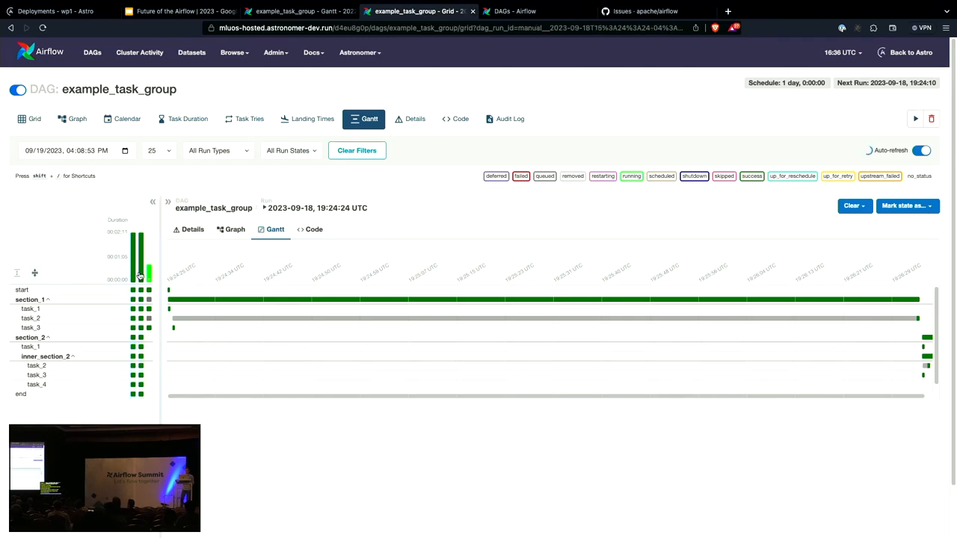
Compare the Gantt charts of another run and the scheduled run, then return to the slides
left_click(142, 276)
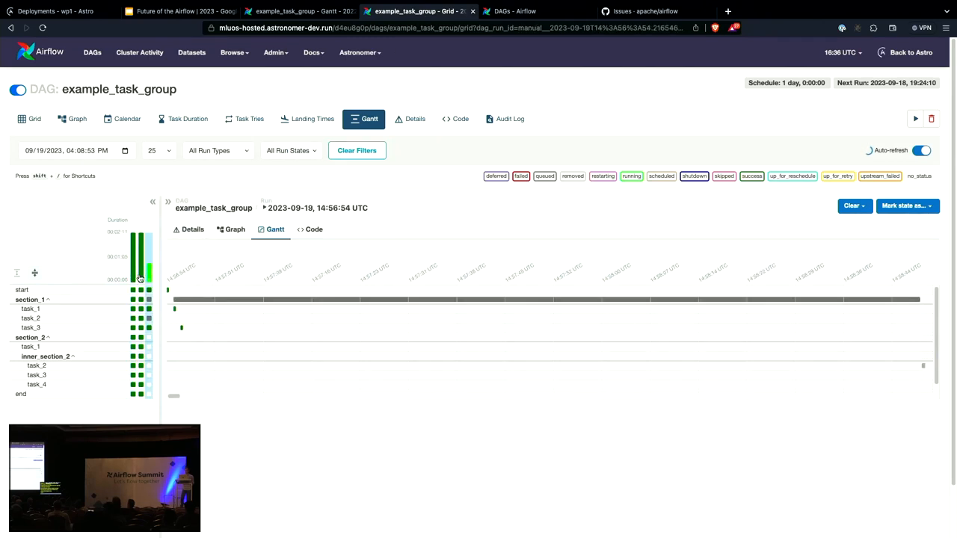
left_click(141, 255)
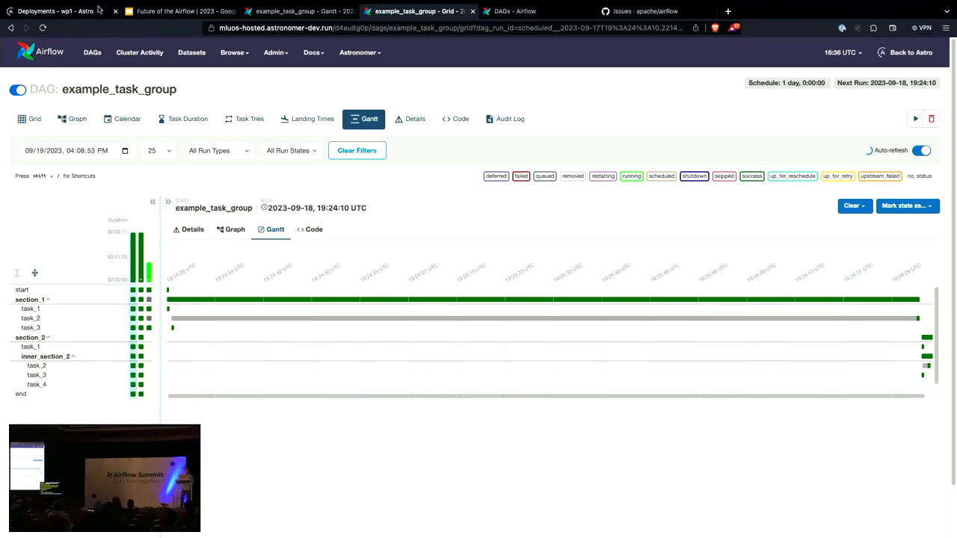
left_click(178, 11)
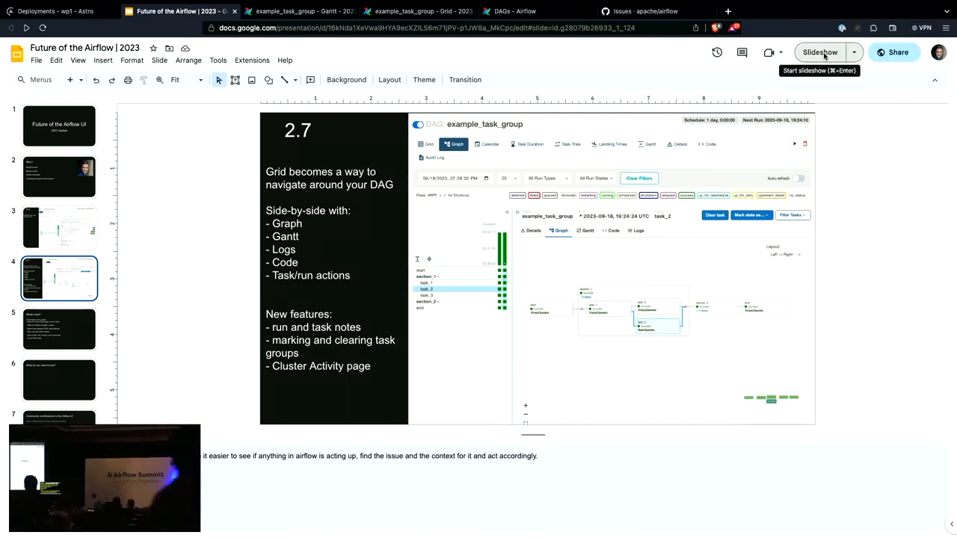
left_click(819, 53)
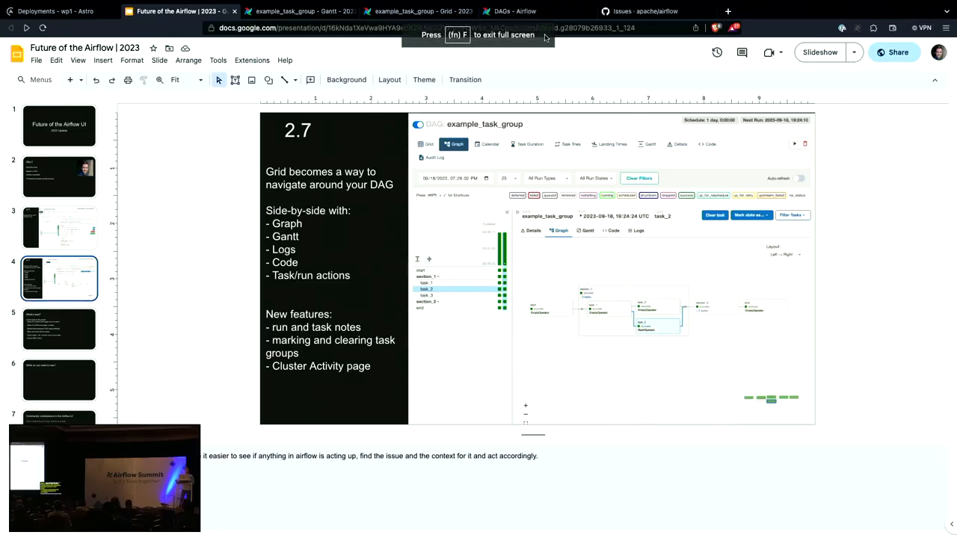
Select the manual 2023-09-18 run in the Gantt grid and inspect its start task and section_1.task_3
left_click(418, 11)
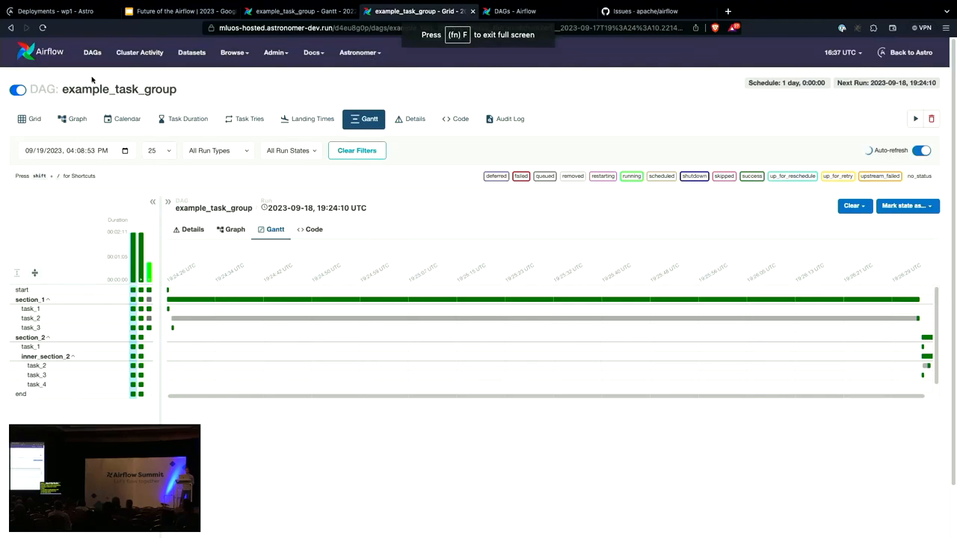
mouse_move(661, 58)
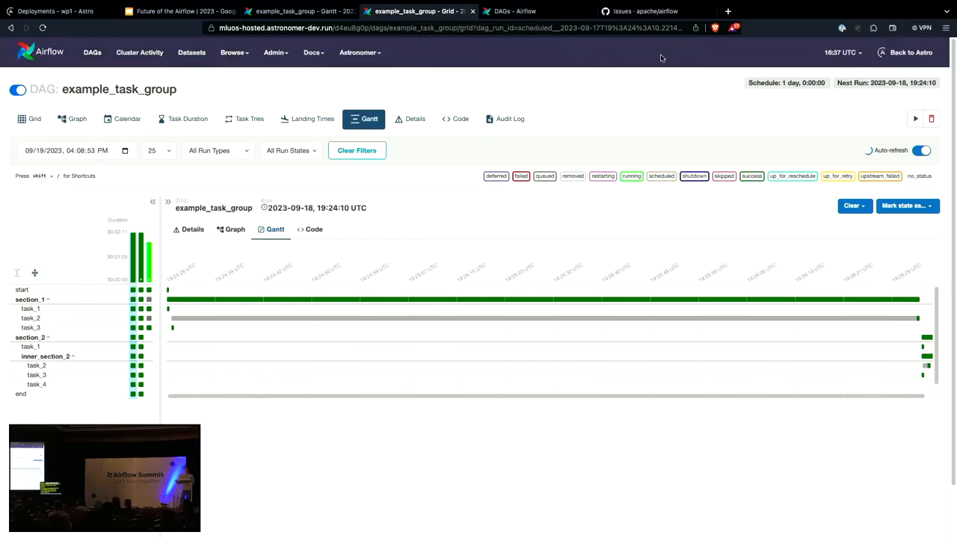
mouse_move(649, 127)
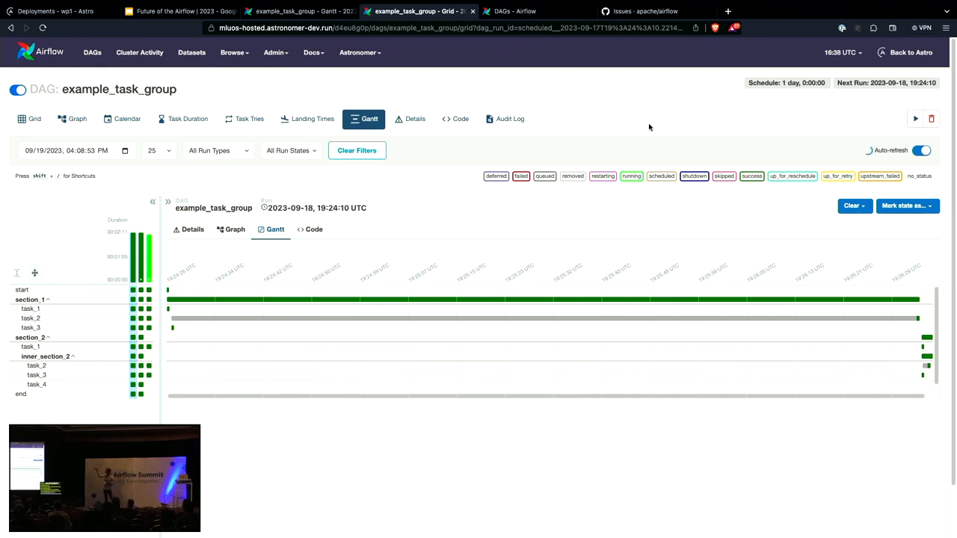
left_click(922, 149)
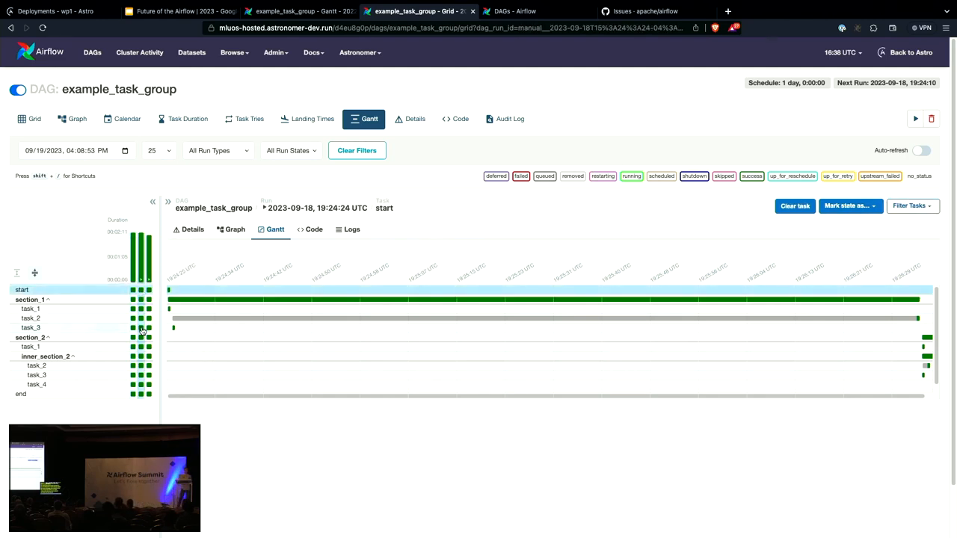
left_click(30, 328)
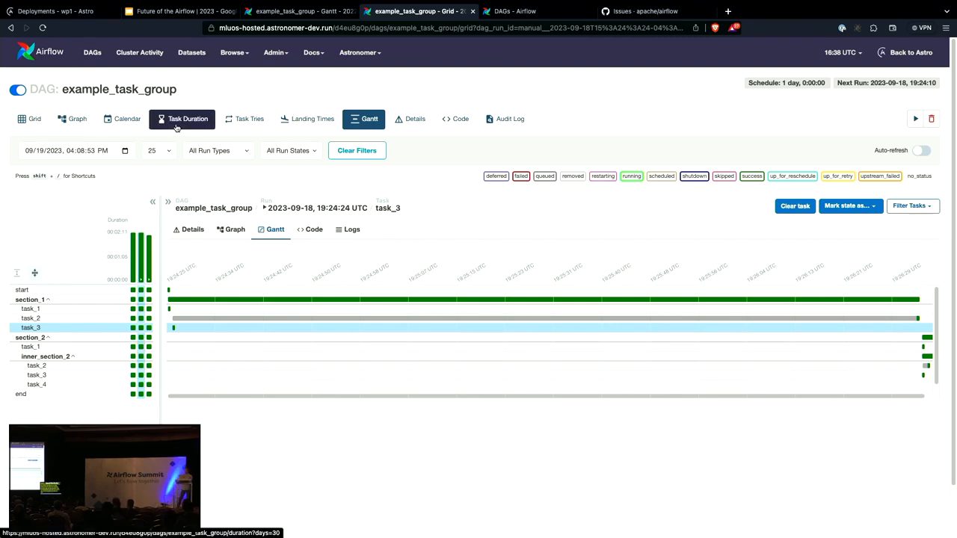
Review the Task Duration, Task Tries and Landing Times charts, then return to the slides
left_click(188, 120)
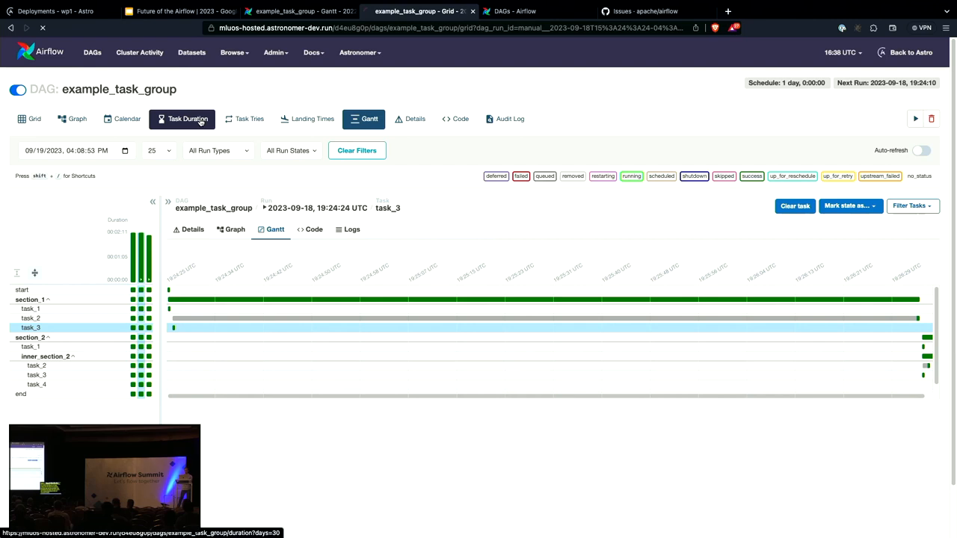
left_click(189, 118)
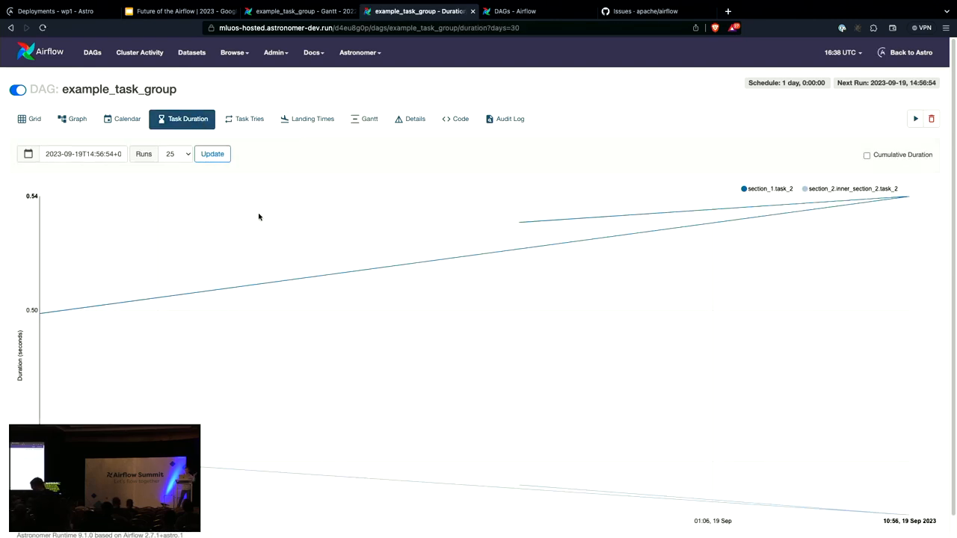
left_click(250, 120)
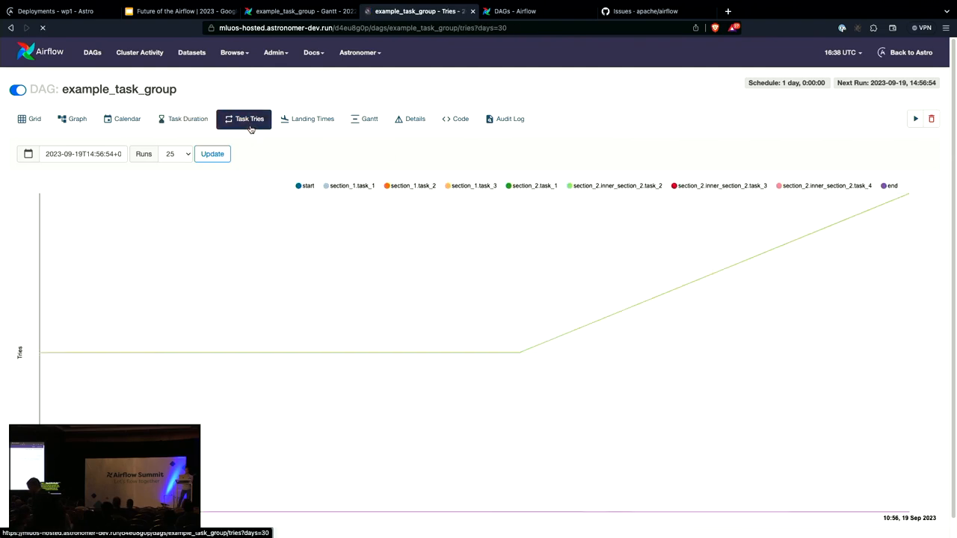
left_click(187, 119)
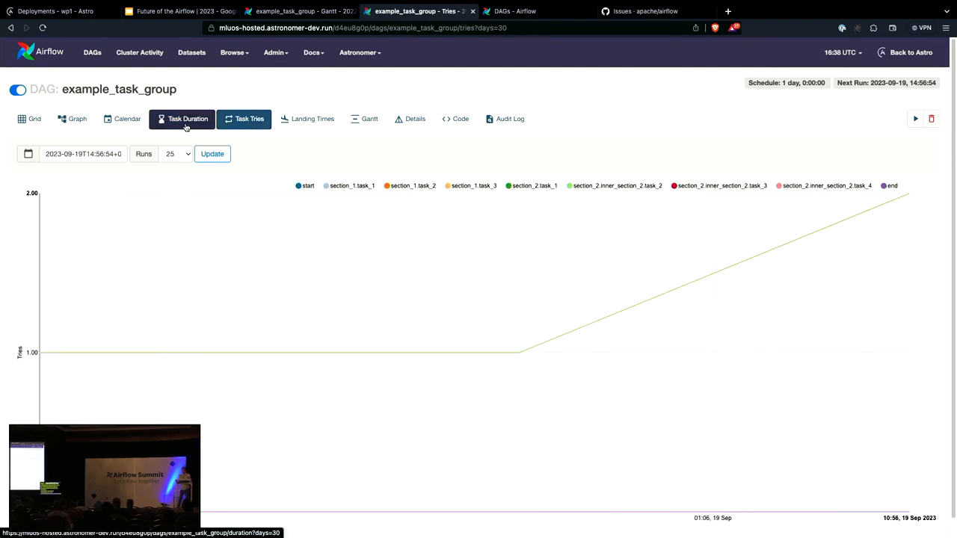
left_click(307, 120)
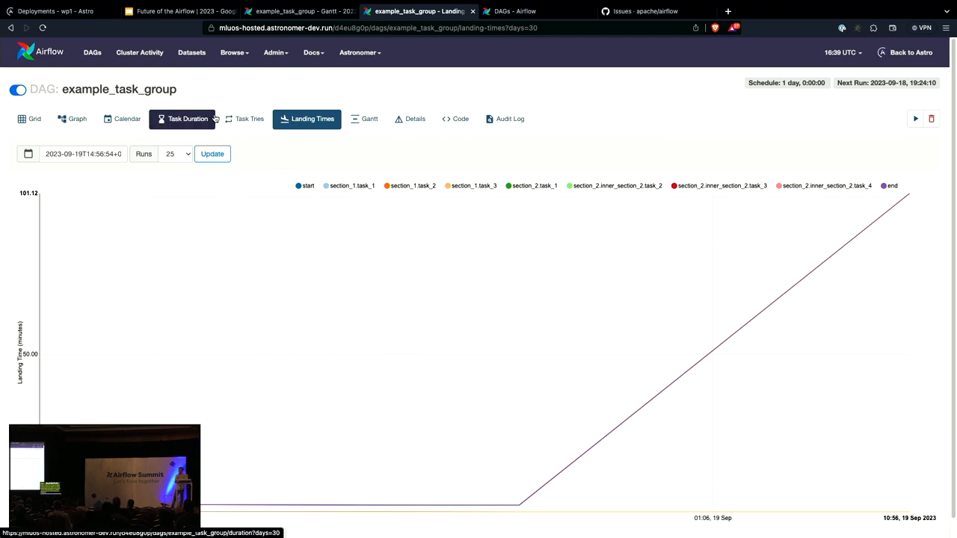
left_click(180, 11)
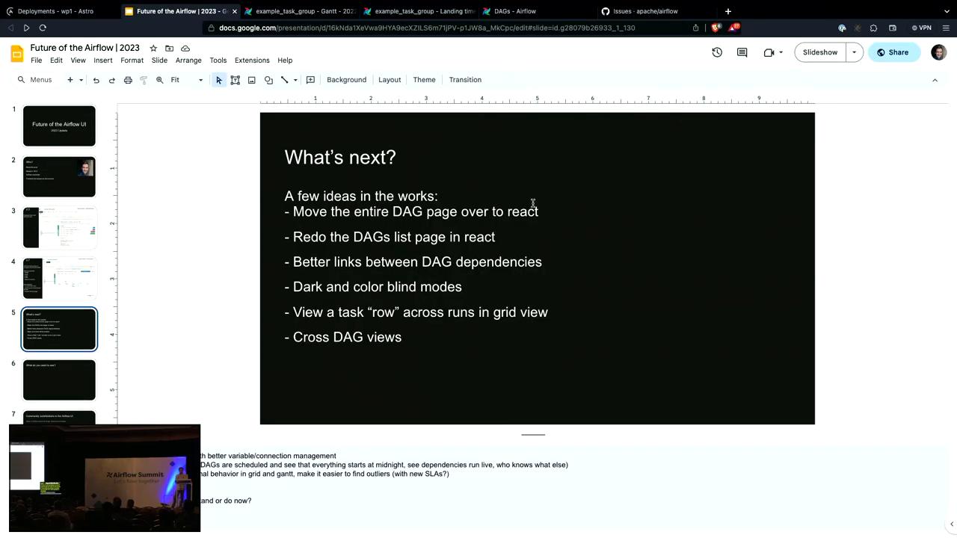
left_click(819, 53)
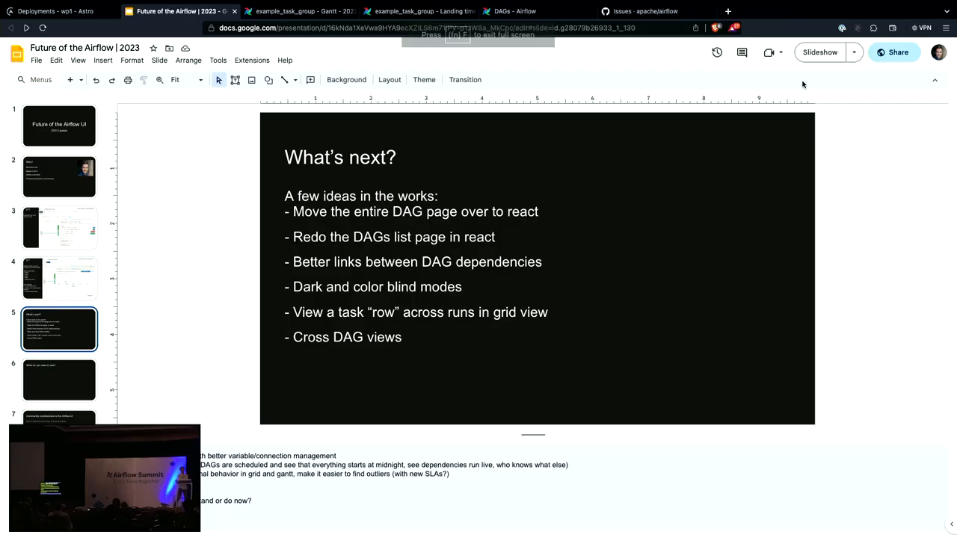
Glance at the Datasets overview, then open the dataset_produces_2 DAG from the DAGs list
left_click(516, 10)
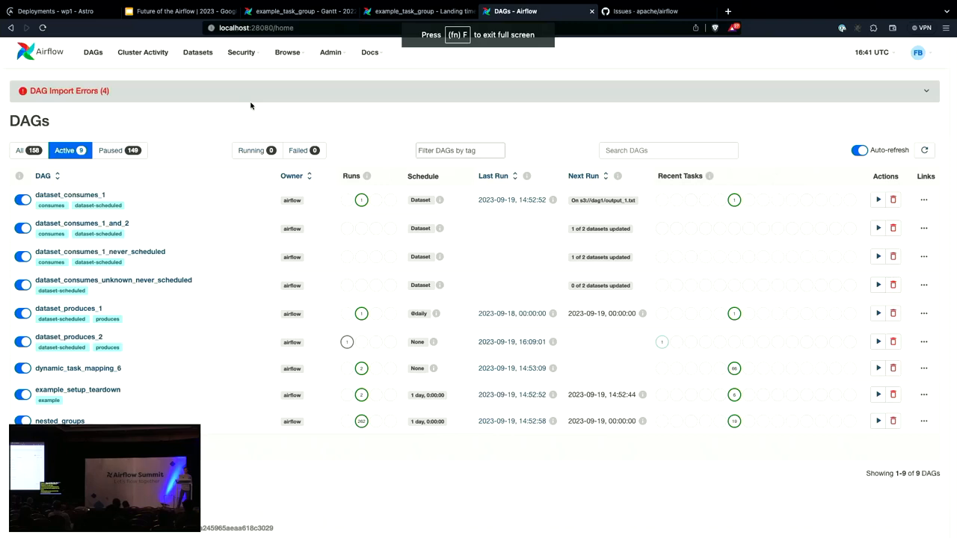
left_click(198, 53)
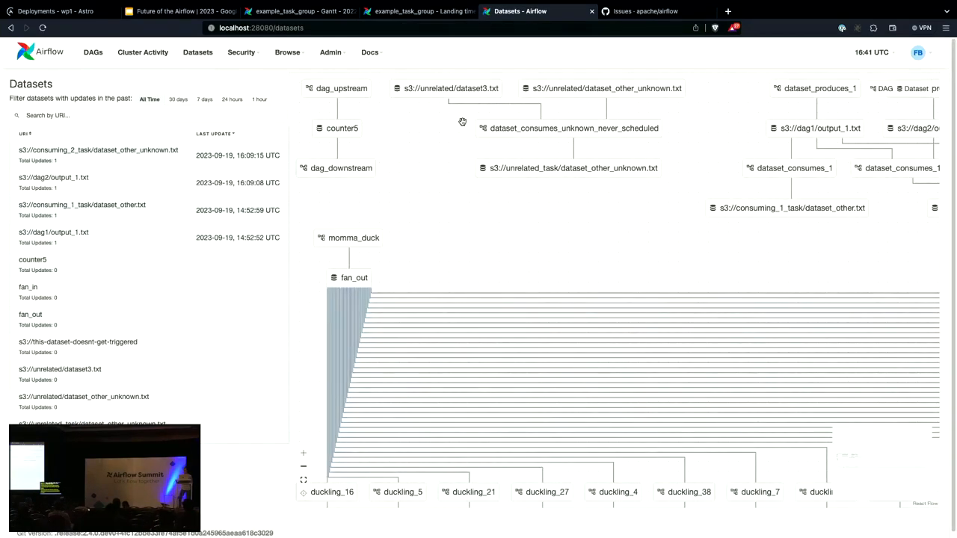
left_click(93, 51)
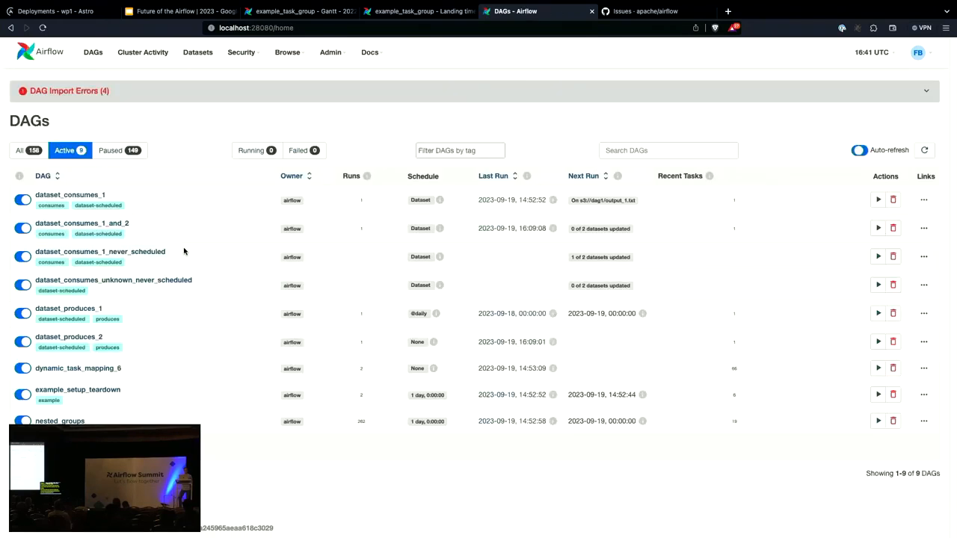
left_click(69, 338)
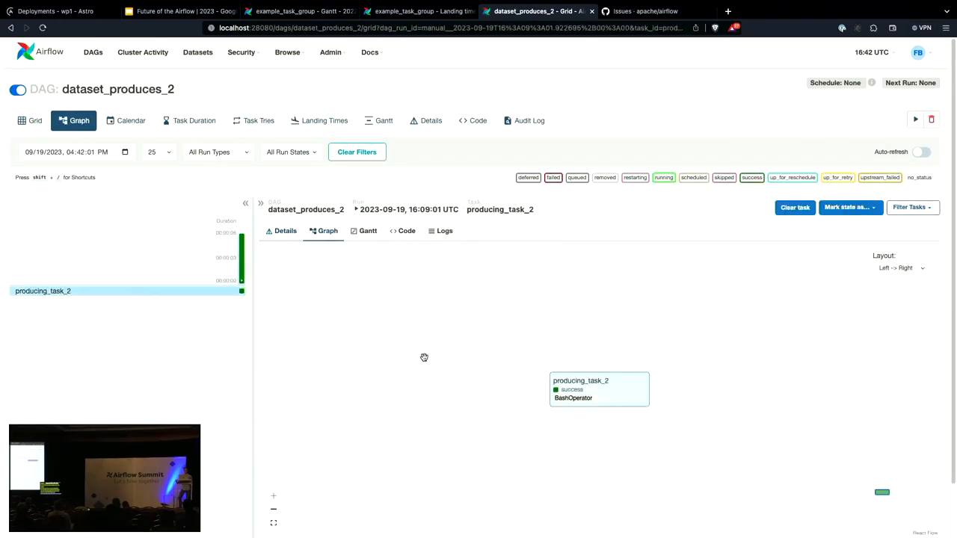
View producing_task_2's details and run graph, then go back to the full DAGs list
left_click(285, 230)
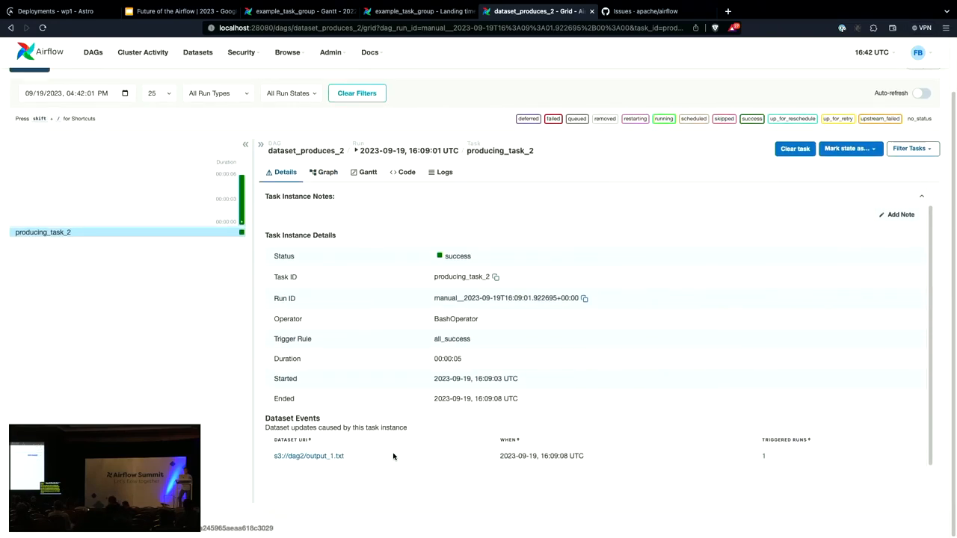
mouse_move(341, 446)
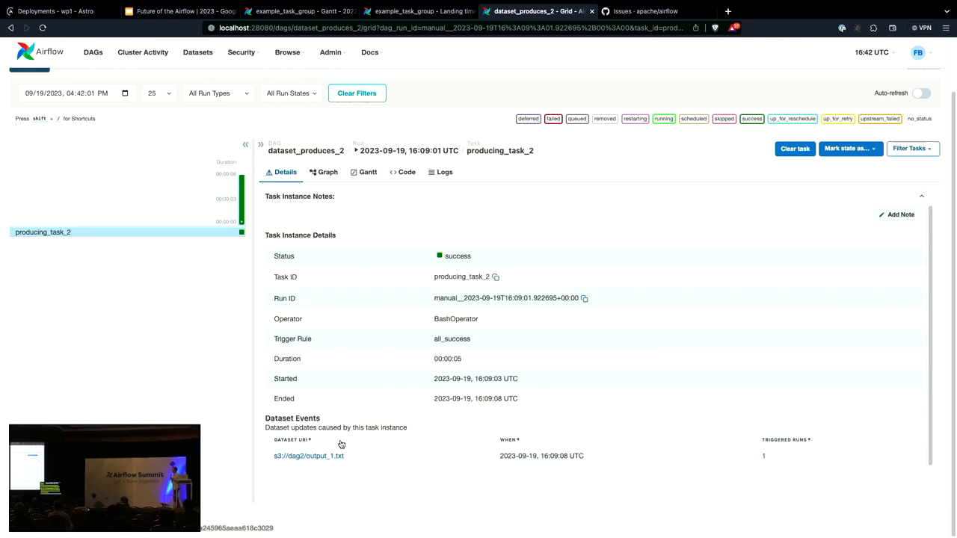
mouse_move(326, 193)
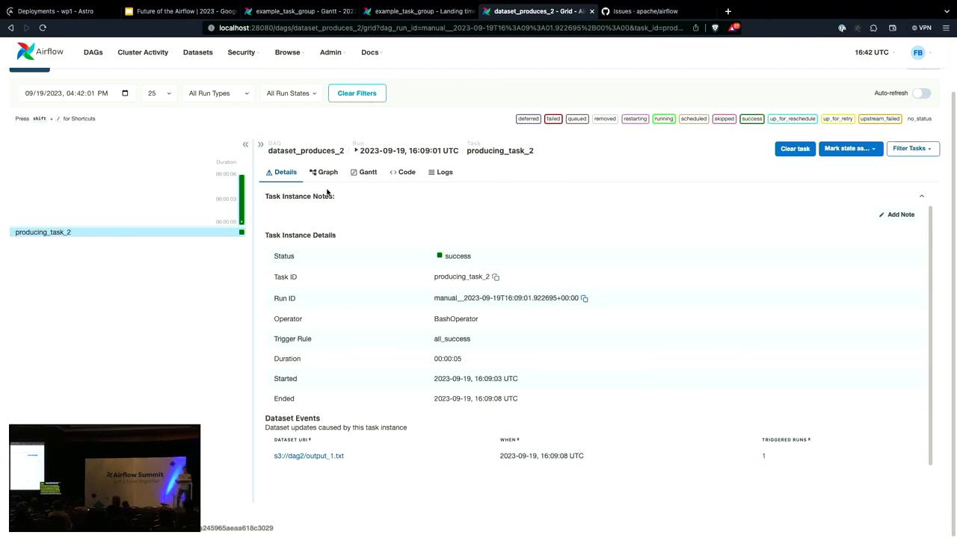
left_click(326, 172)
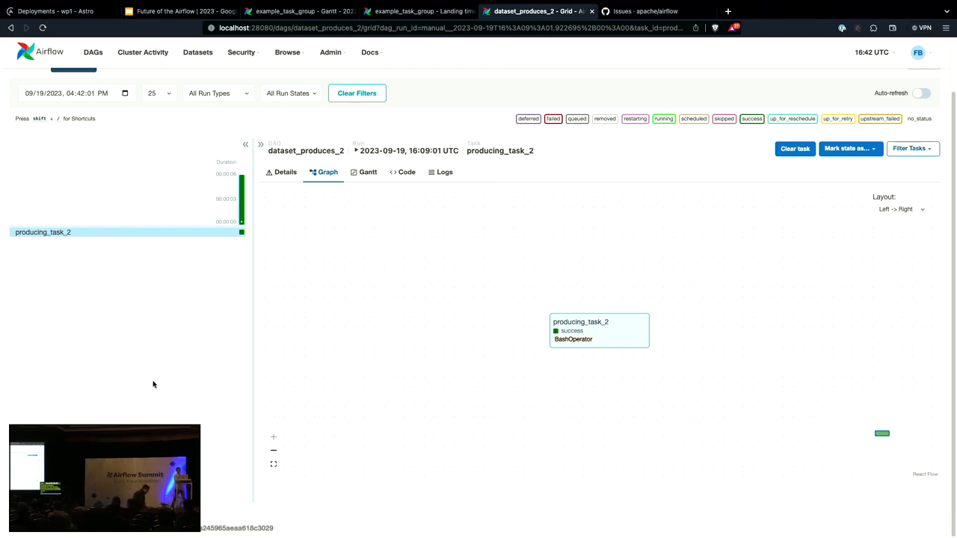
left_click(93, 52)
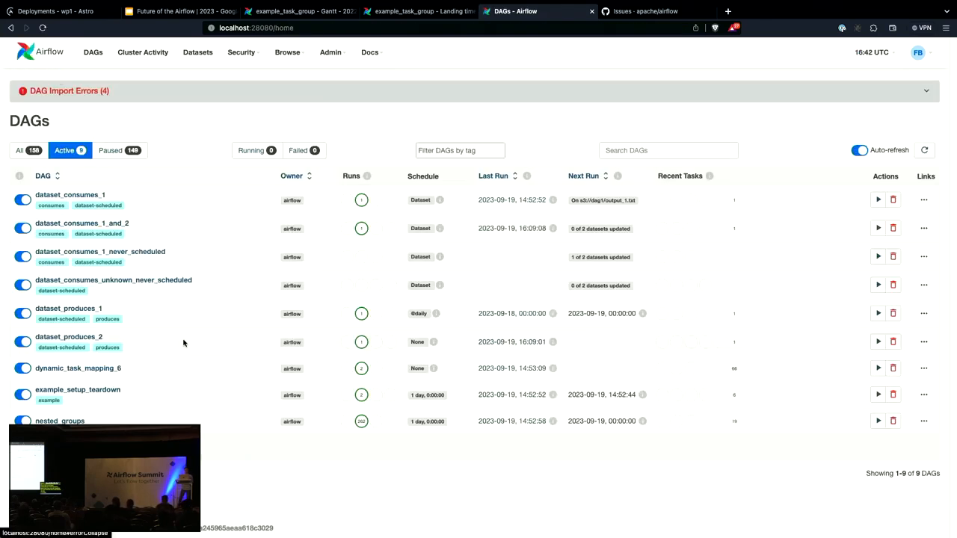
View the example_setup_teardown DAG's graph with root_setup, normal and root_teardown, then return to the slides
left_click(78, 389)
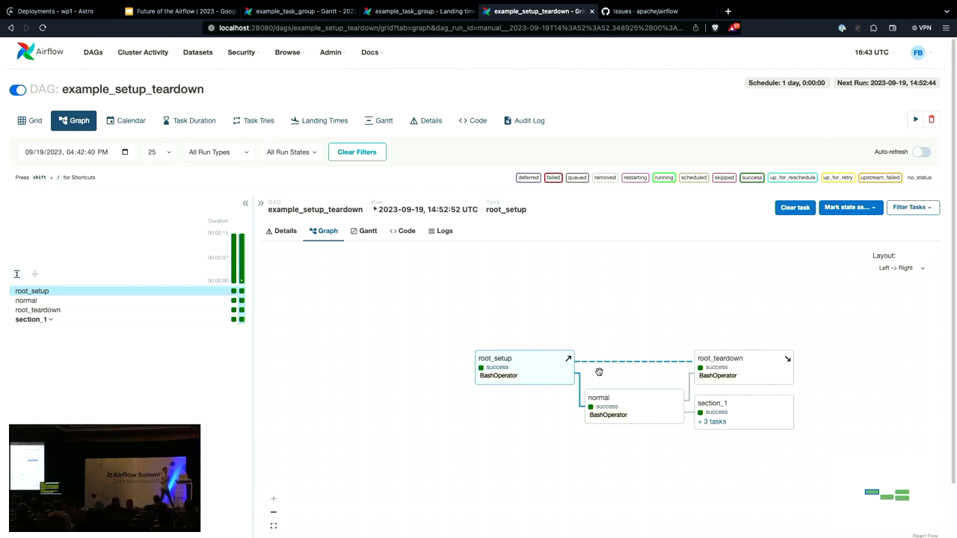
left_click(180, 12)
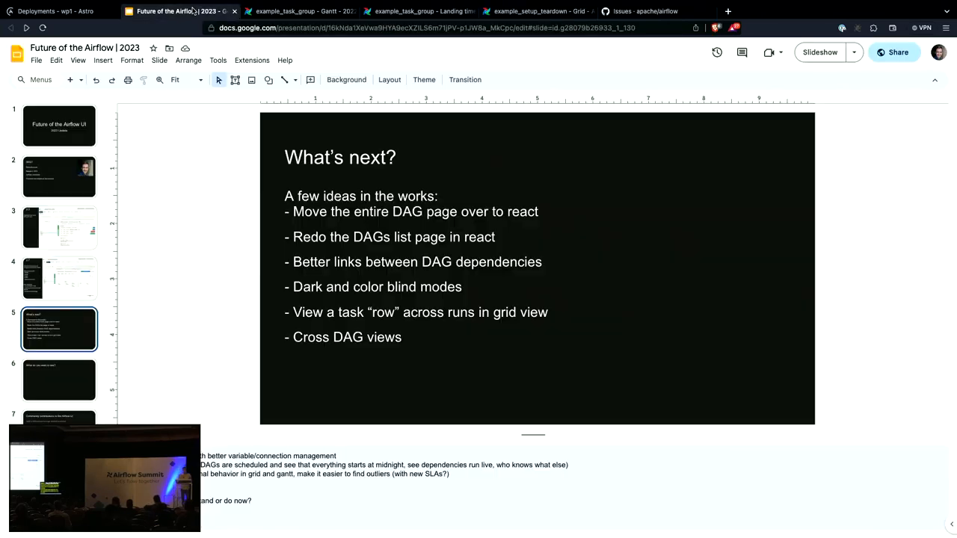
Show slide 6, 'What do you want to see?', and start editing its empty body text box
left_click(59, 380)
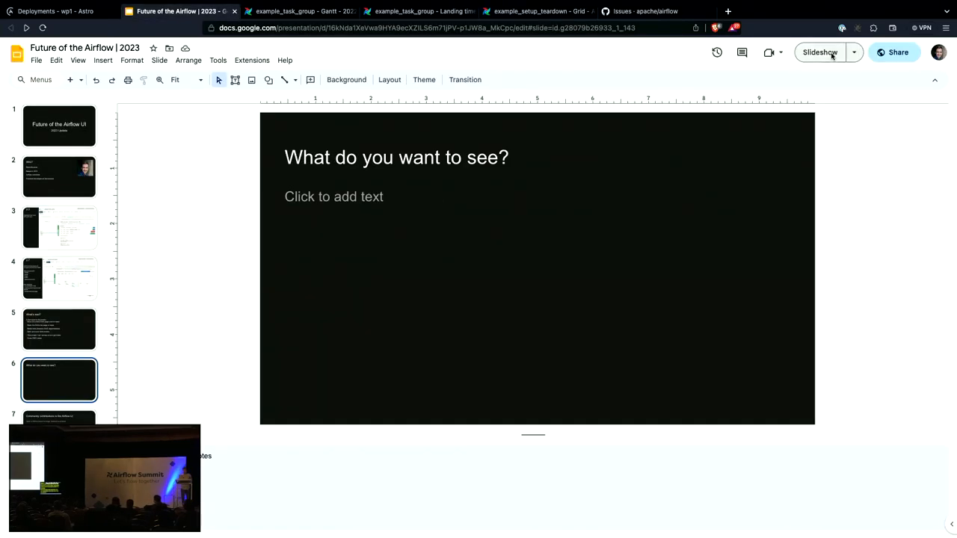
left_click(470, 252)
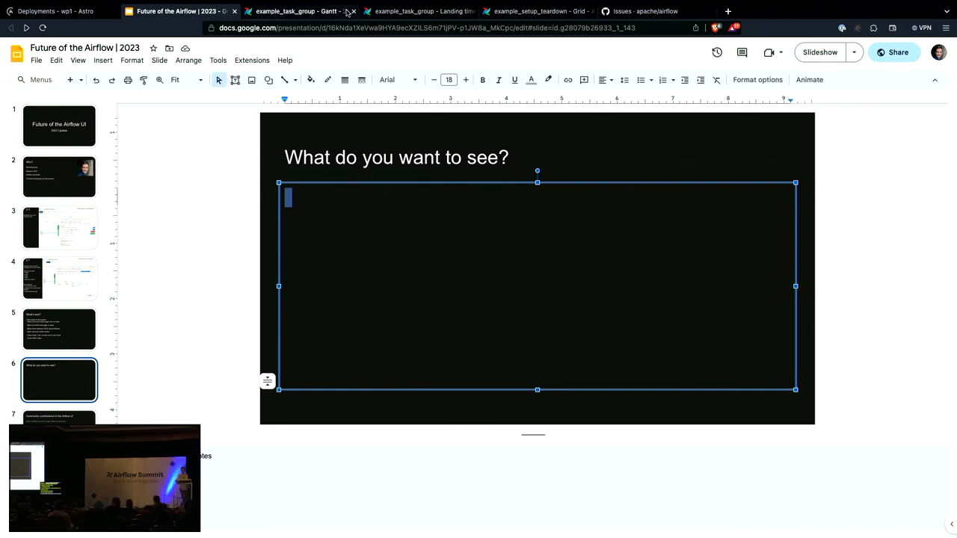
Switch from the slide deck to the example_task_group Gantt chart in Airflow
left_click(296, 10)
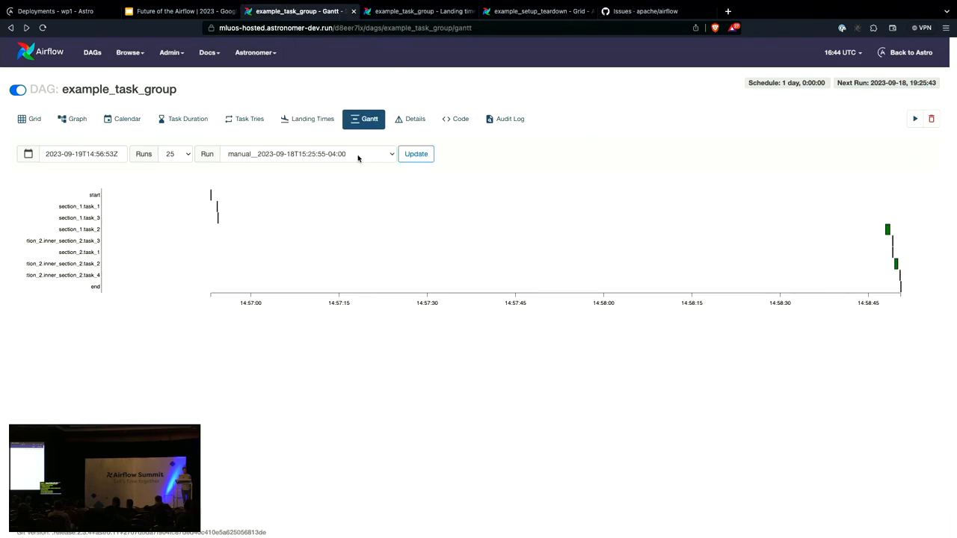
Show example_task_group's Landing Times chart, then its inline task graph beside the grid
left_click(72, 120)
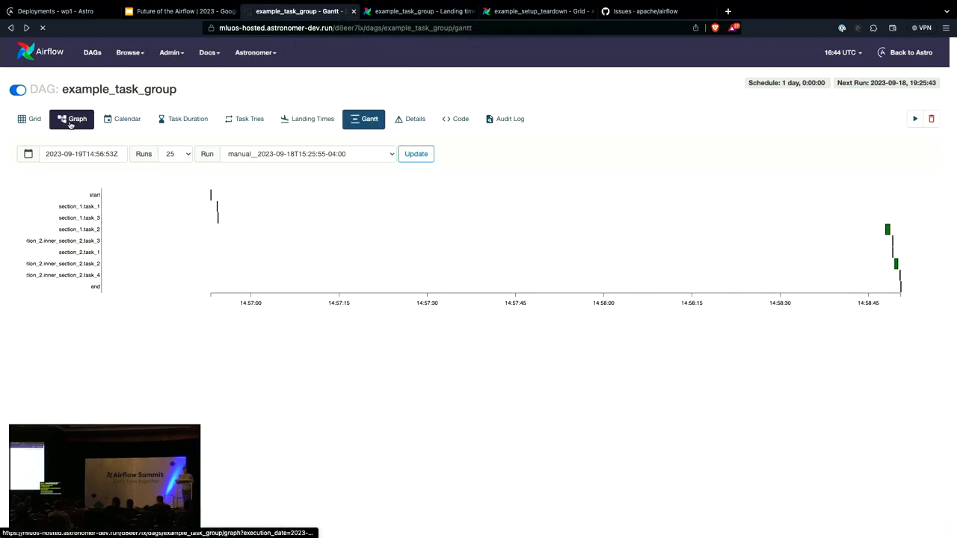
left_click(312, 119)
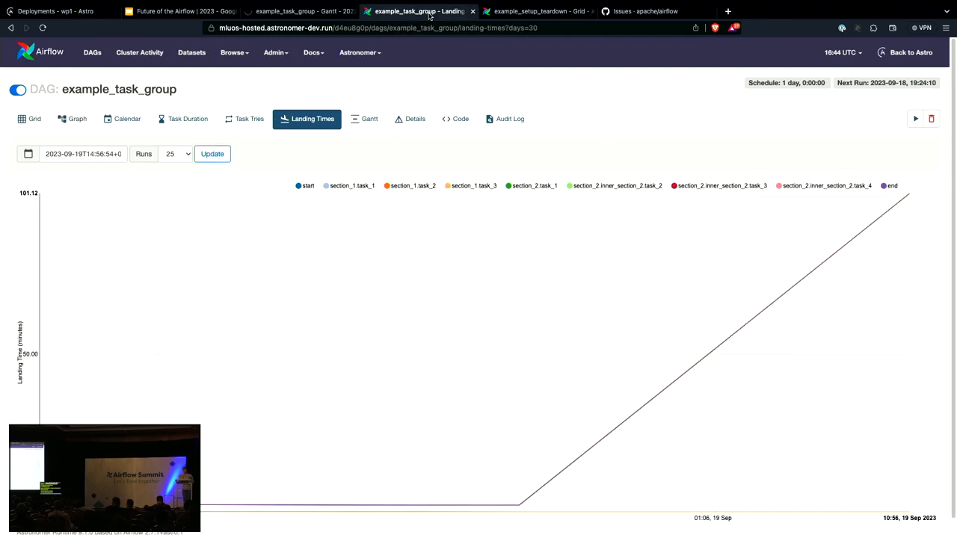
left_click(72, 119)
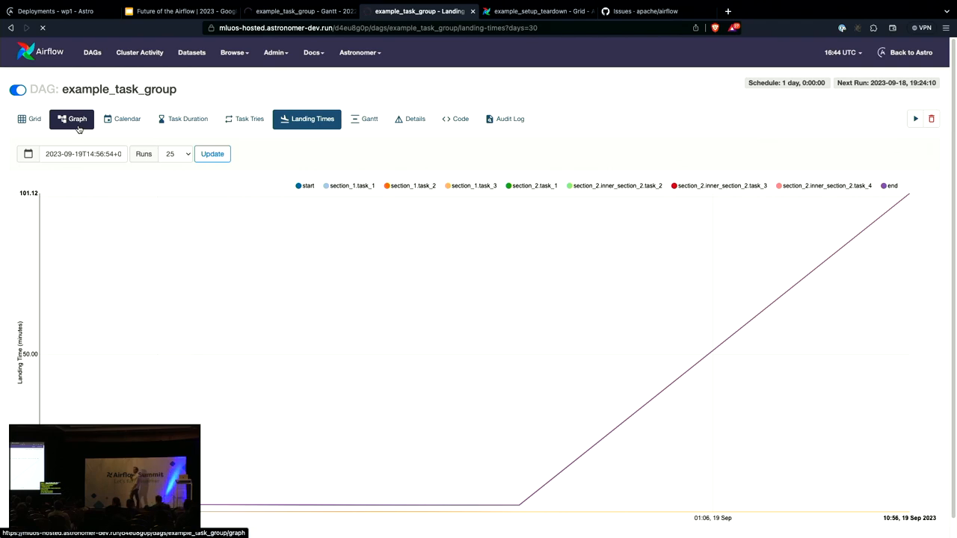
left_click(77, 120)
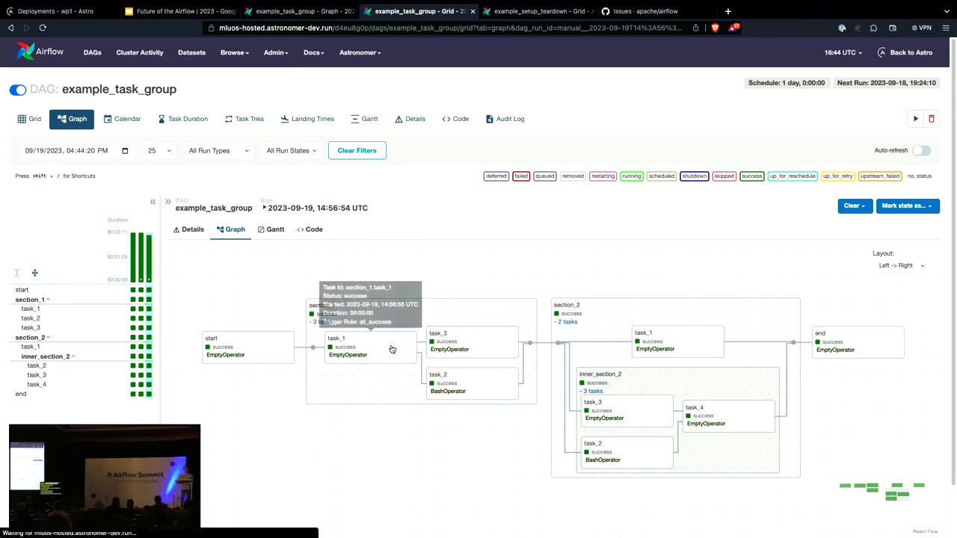
Select section_1.task_1 in the graph, then return to the presentation slides
left_click(344, 347)
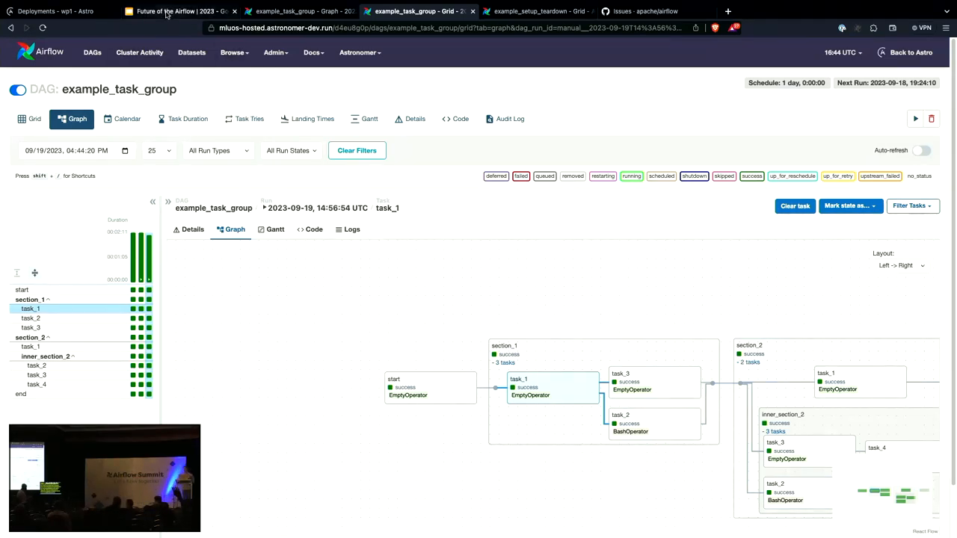
left_click(179, 10)
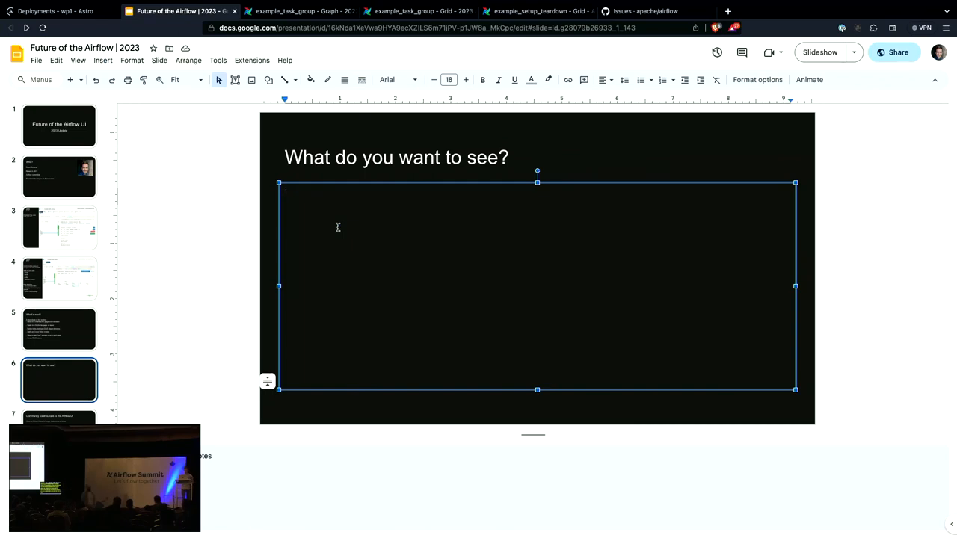
Enter 'Better graph node colors' as the first wishlist item
type("Better gra")
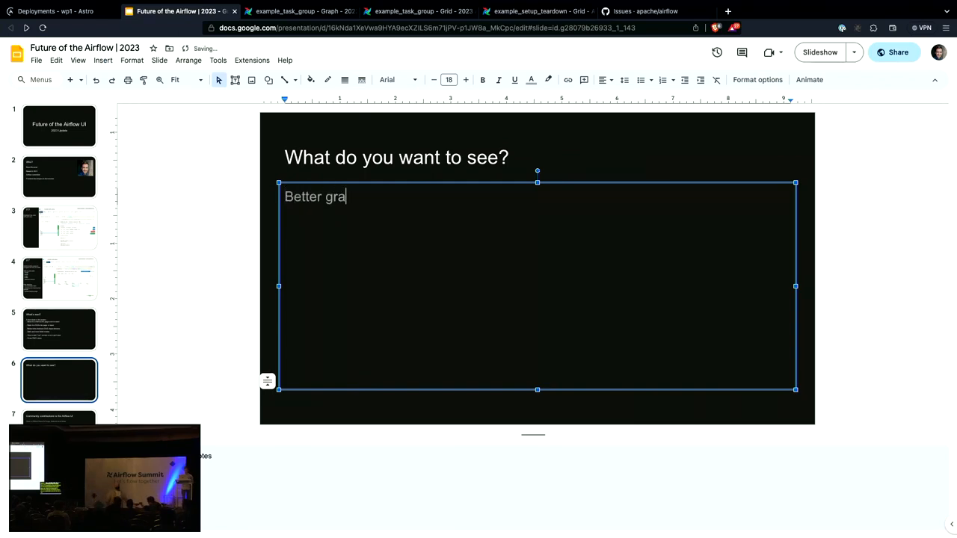
type("ph node coli")
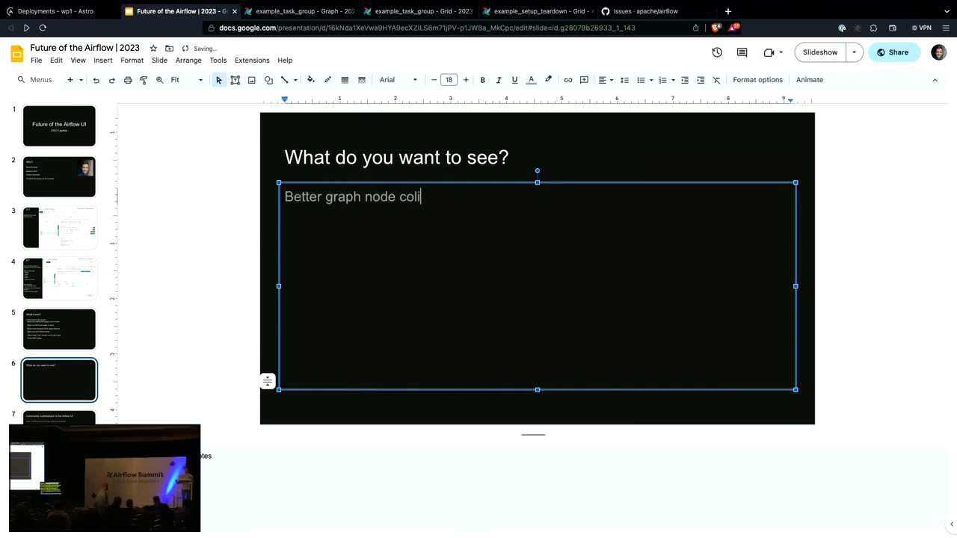
type("or")
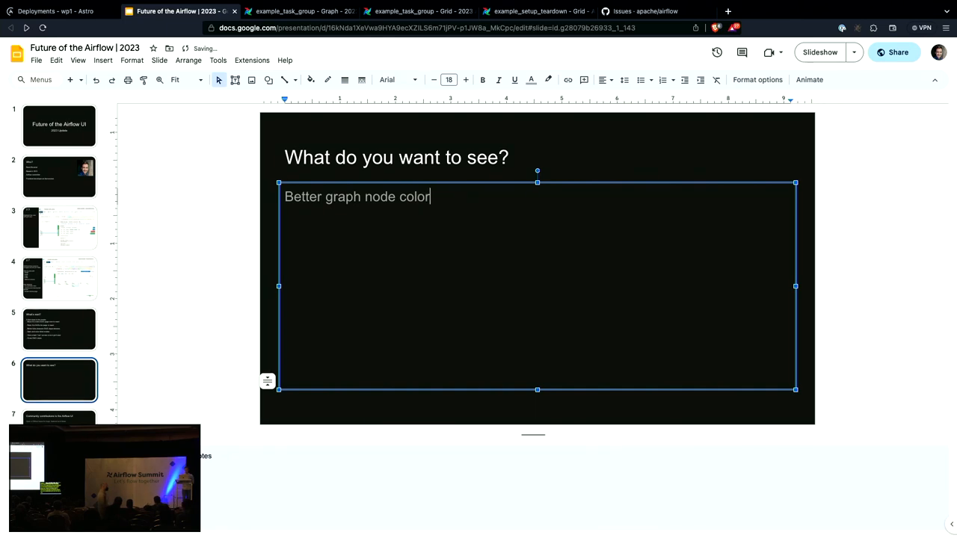
type("s")
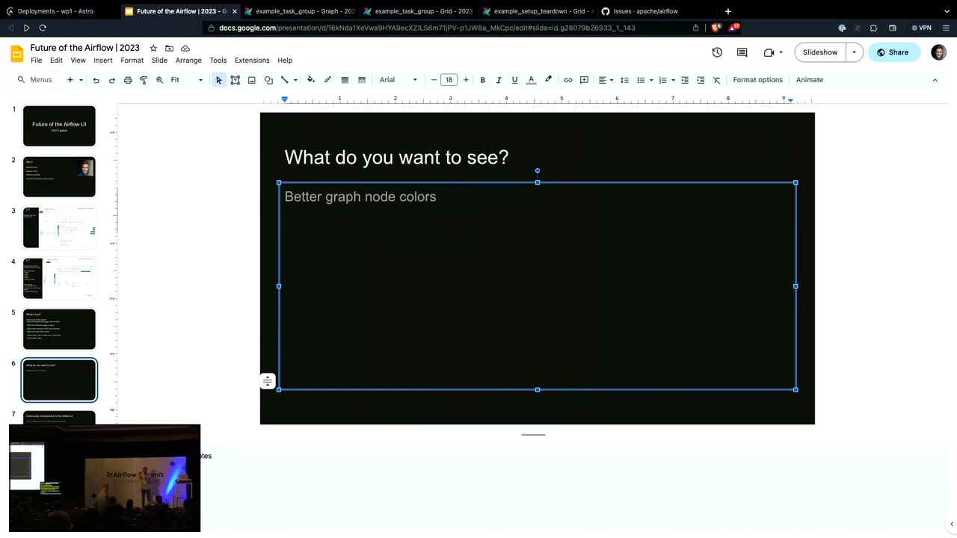
Enter 'Dag specific view permissions' as the second wishlist item
type("Dag specific view permissions")
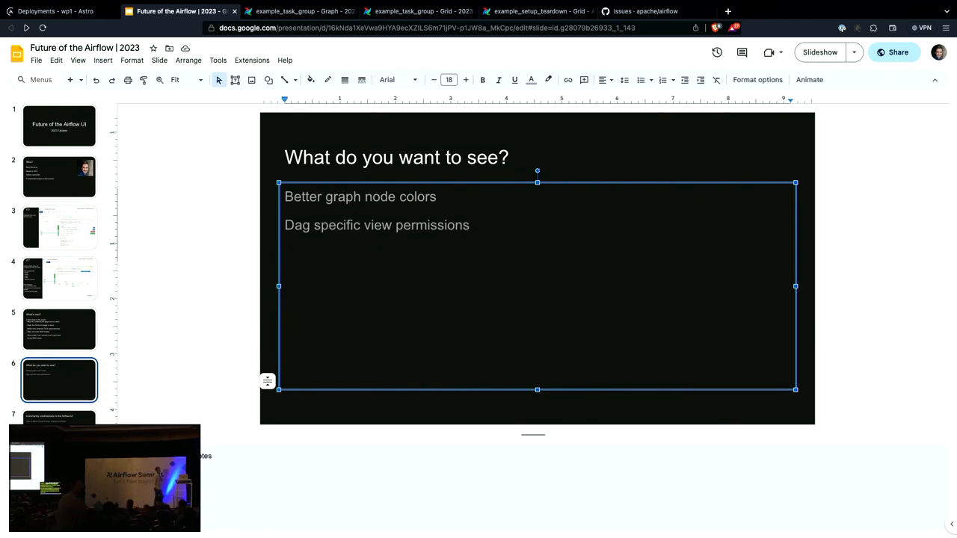
Enter 'Warning state for dag runs' as the third wishlist item
type("a")
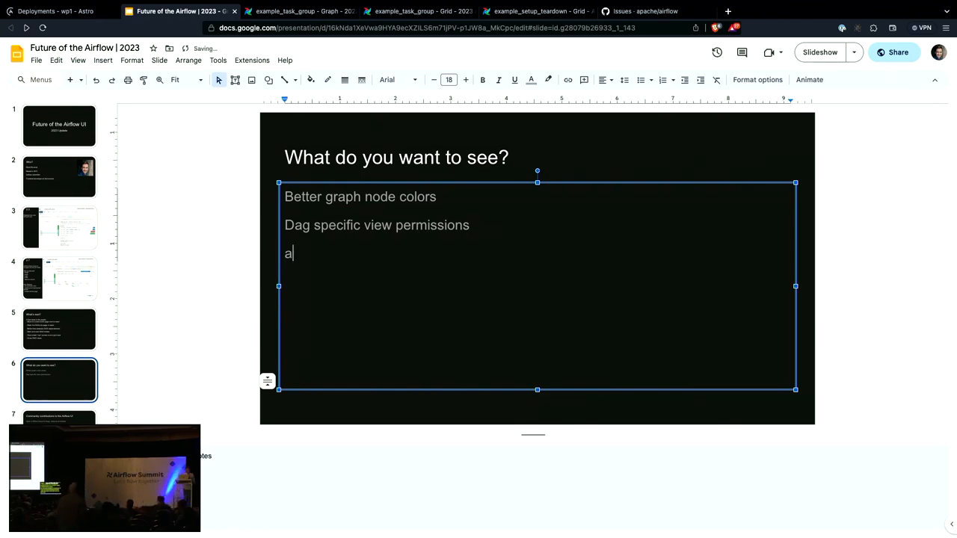
type("warnin")
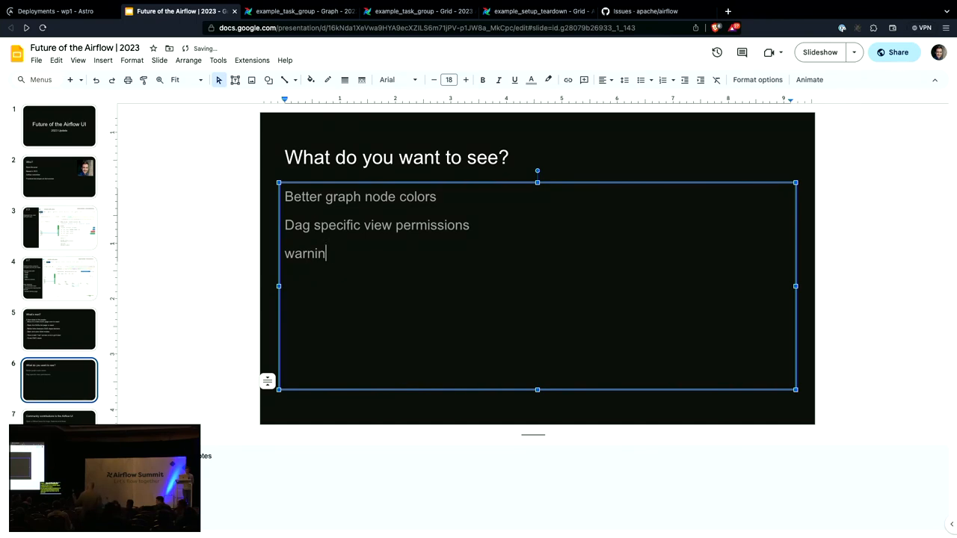
type("Warning state for d")
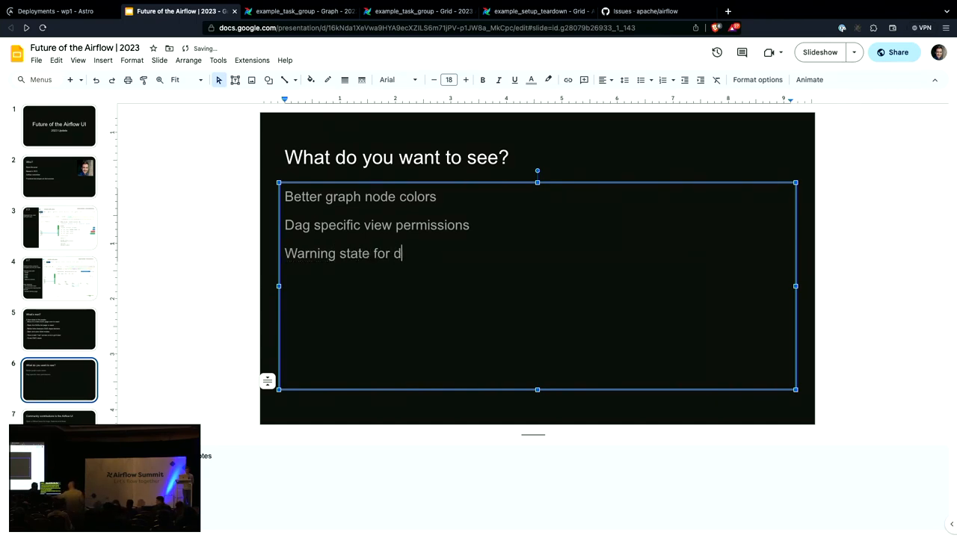
type("ag runs")
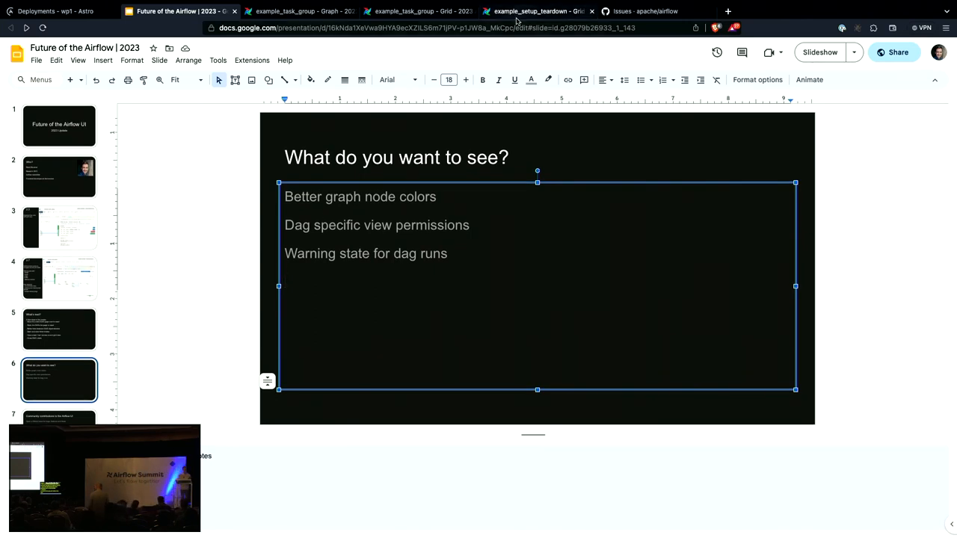
Switch to the example_setup_teardown DAG graph showing the normal task's run details
left_click(537, 12)
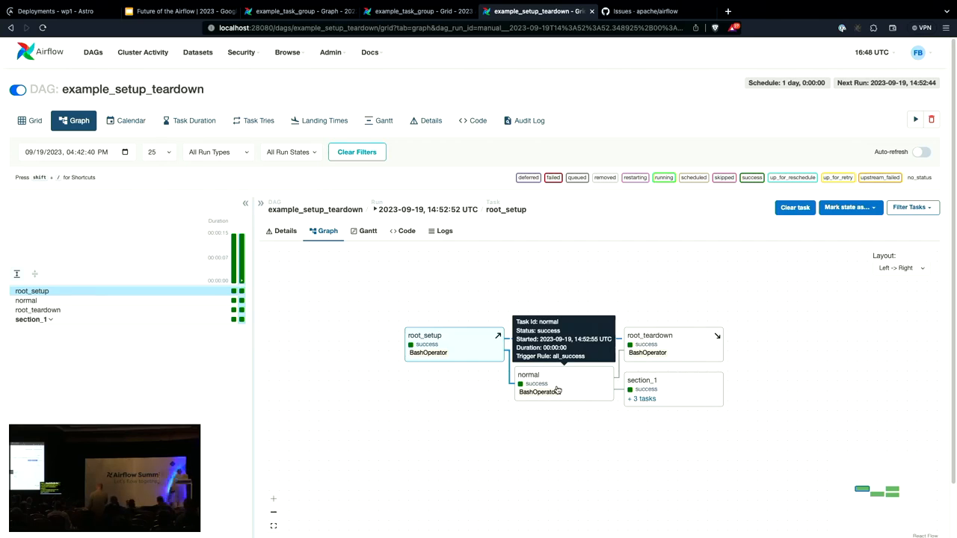
mouse_move(554, 401)
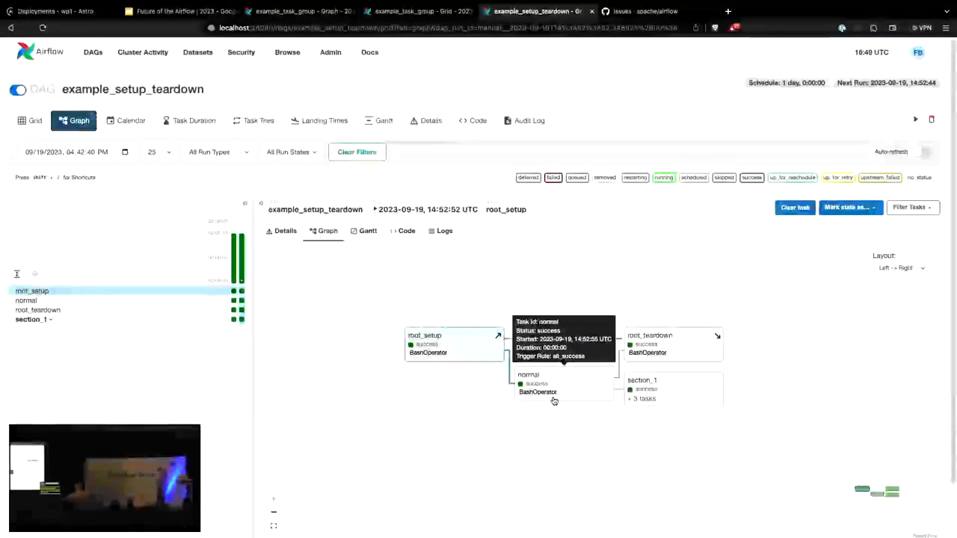
Back in the deck, enter 'Highlight dag edge branch path' and 'Improve audit logs' as new items
left_click(180, 10)
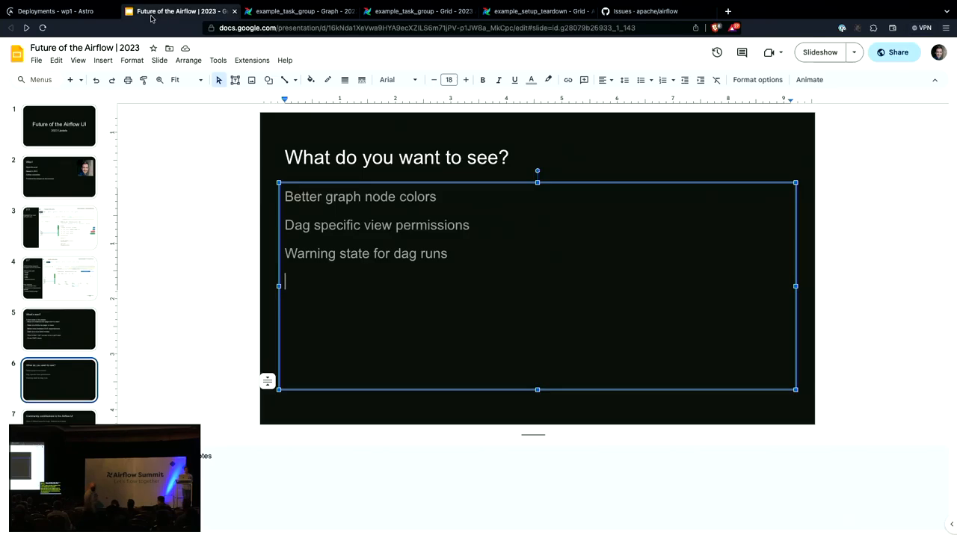
type("highlight")
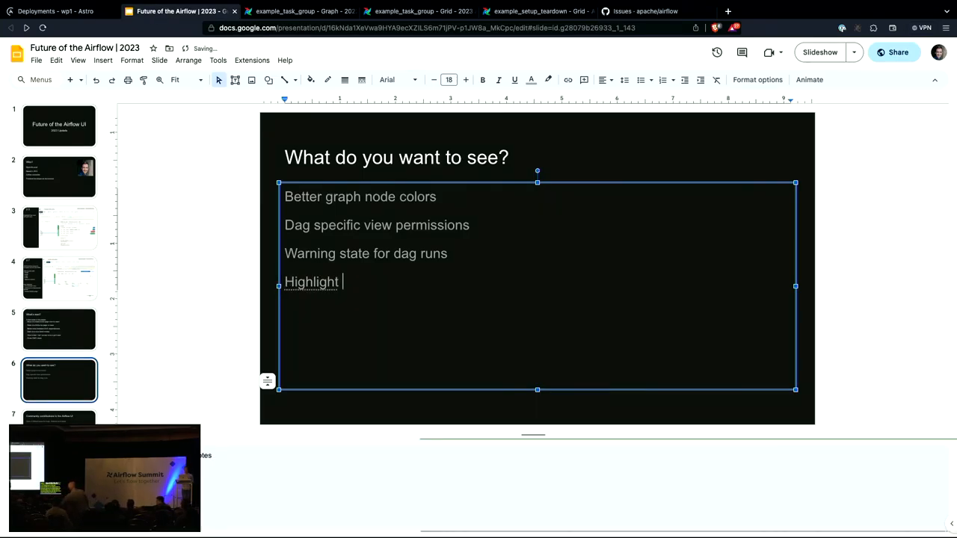
type("dag edge")
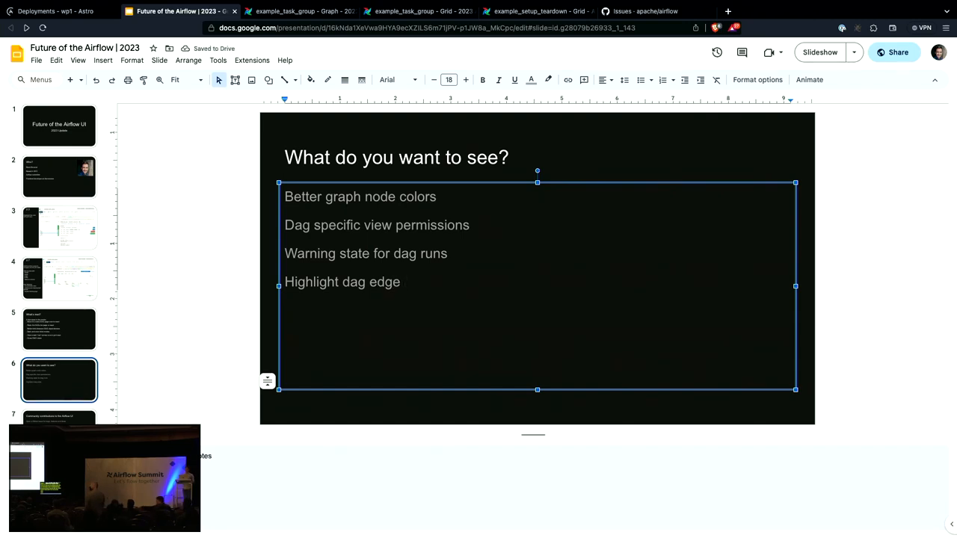
type("branch pa")
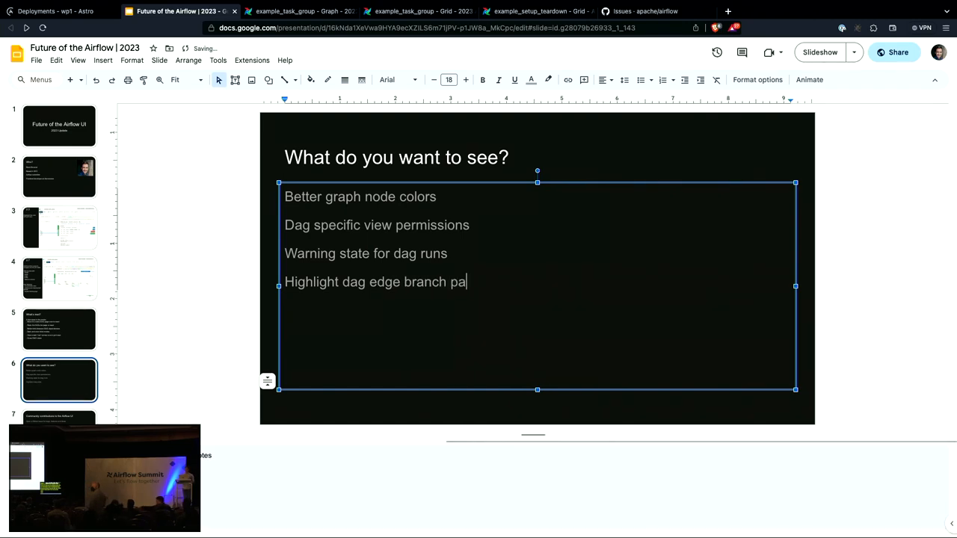
type("th")
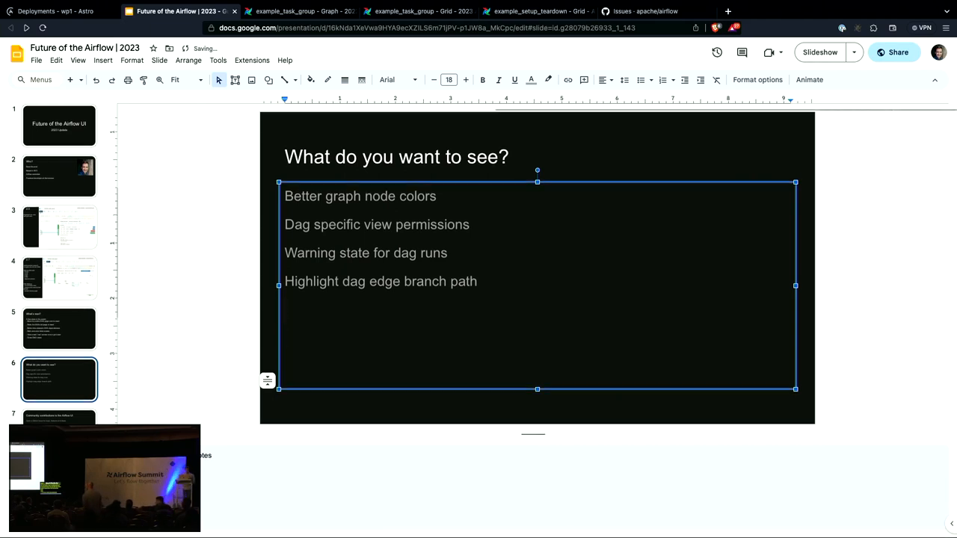
type("Improve audit logs")
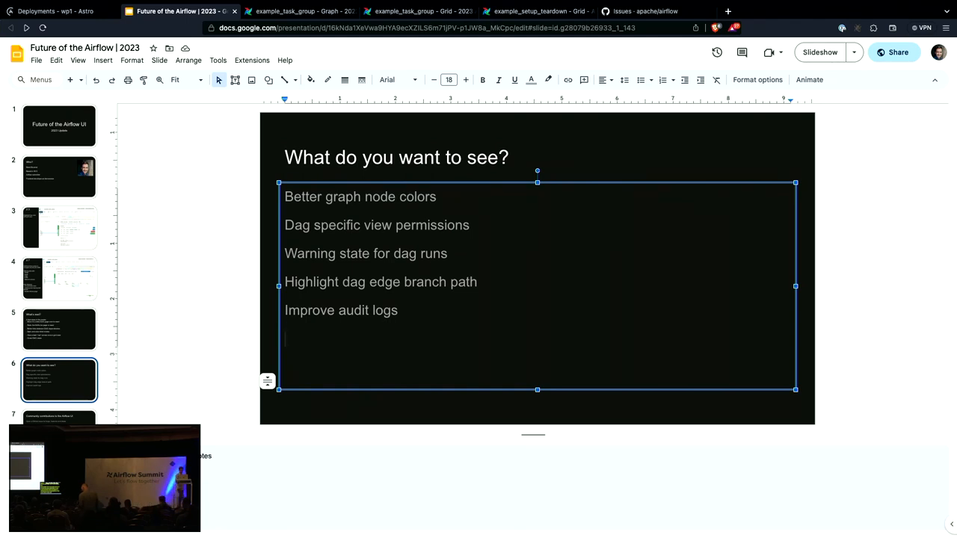
Enter 'See more runs for tasks/runs' as the sixth wishlist item
type("See mor")
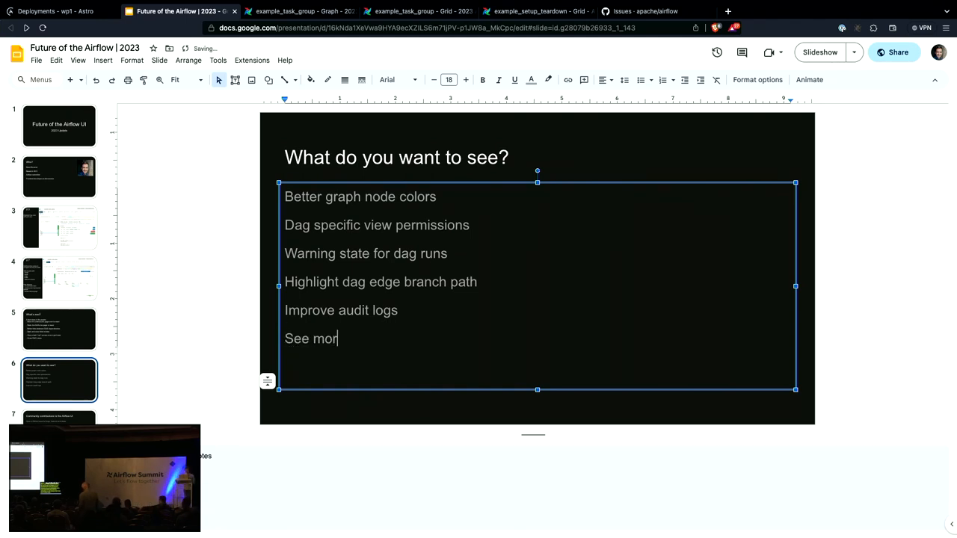
type("e runs")
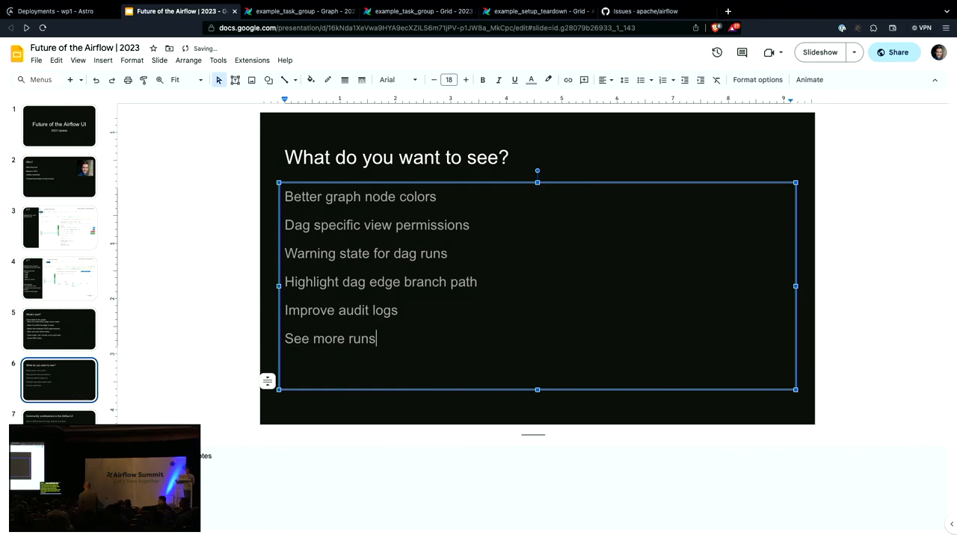
type("for tas")
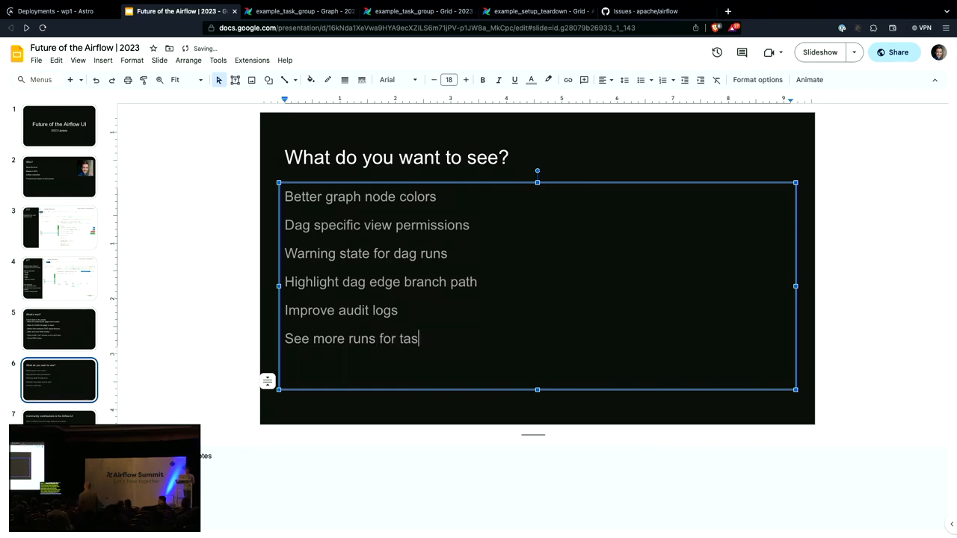
type("ks/ru")
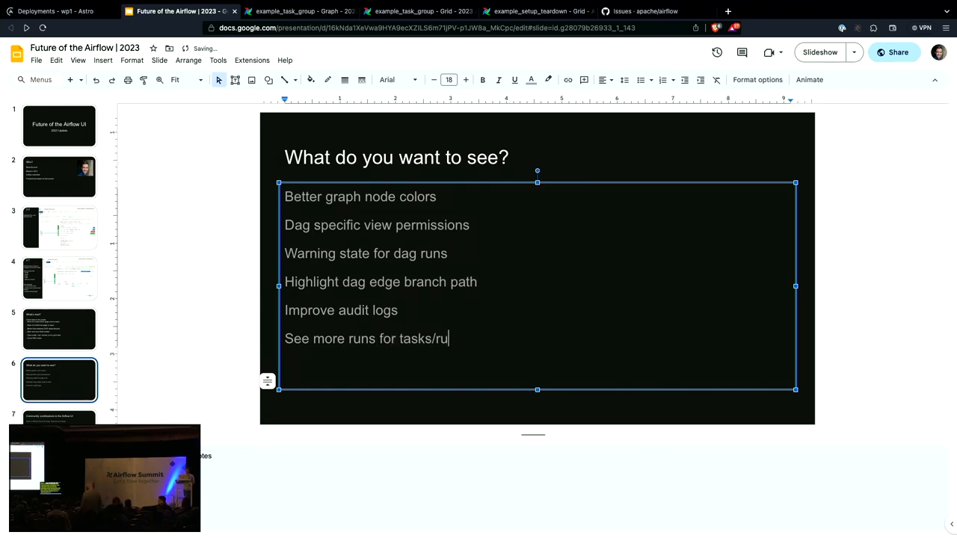
type("ns")
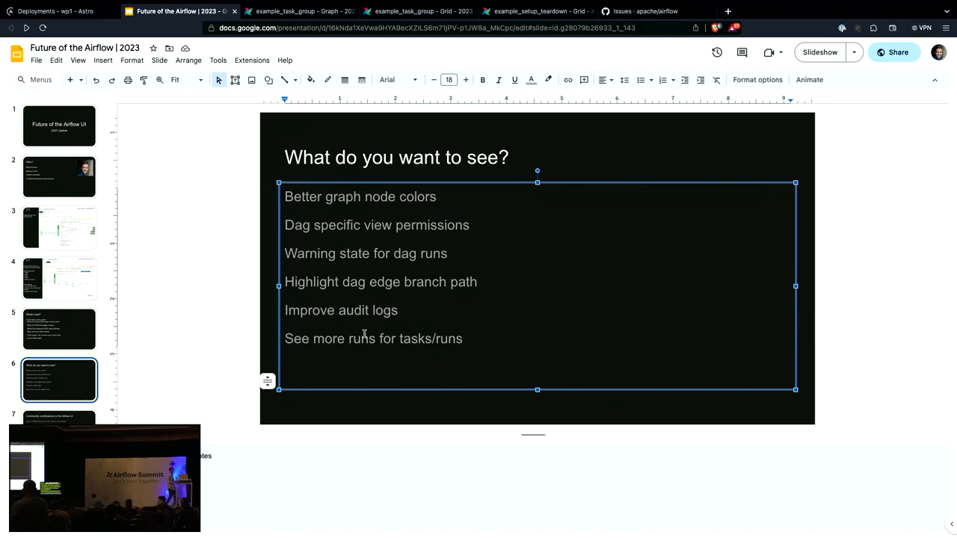
Enter 'Bulk actions' on its own line as the final wishlist item
type("bulk")
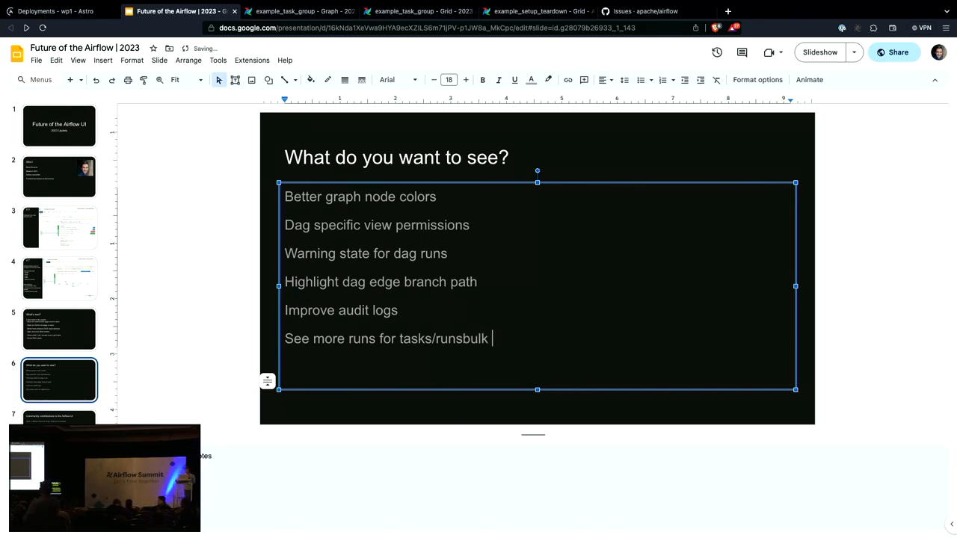
key("Backspace")
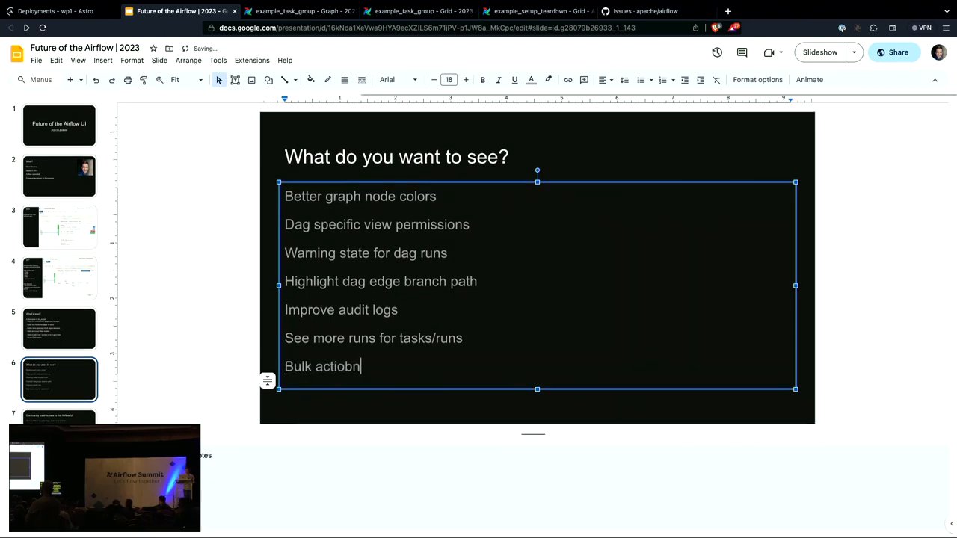
type("actions")
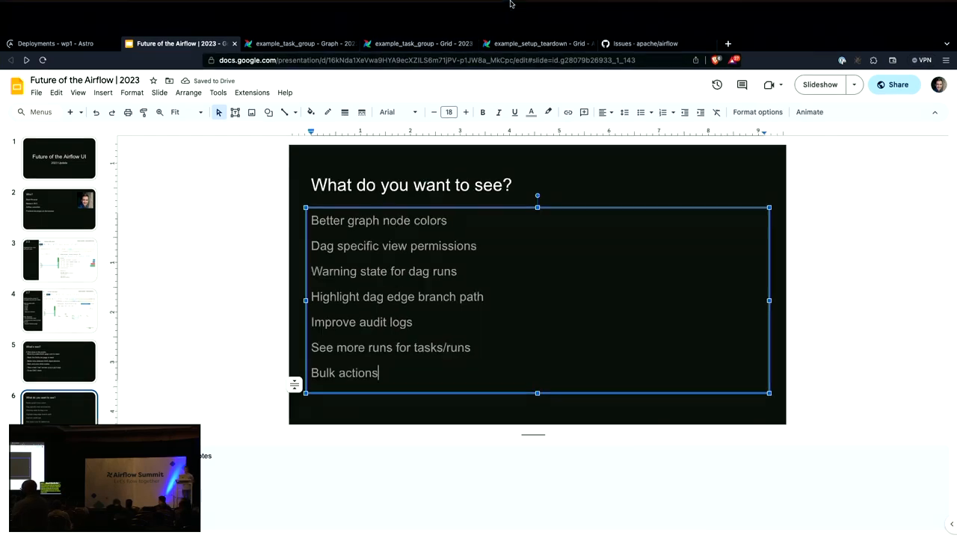
Show the Gantt timeline for the latest run of the nested_groups DAG
left_click(536, 10)
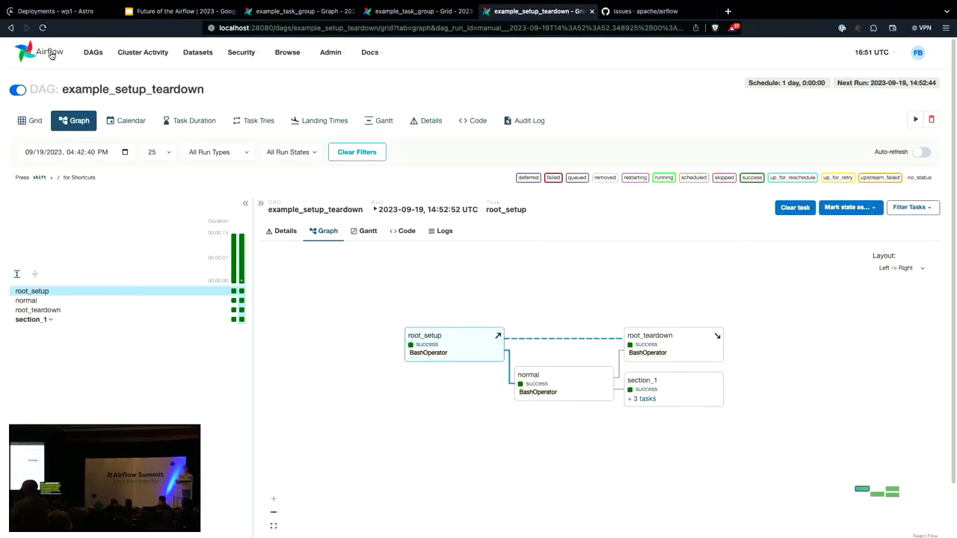
left_click(92, 52)
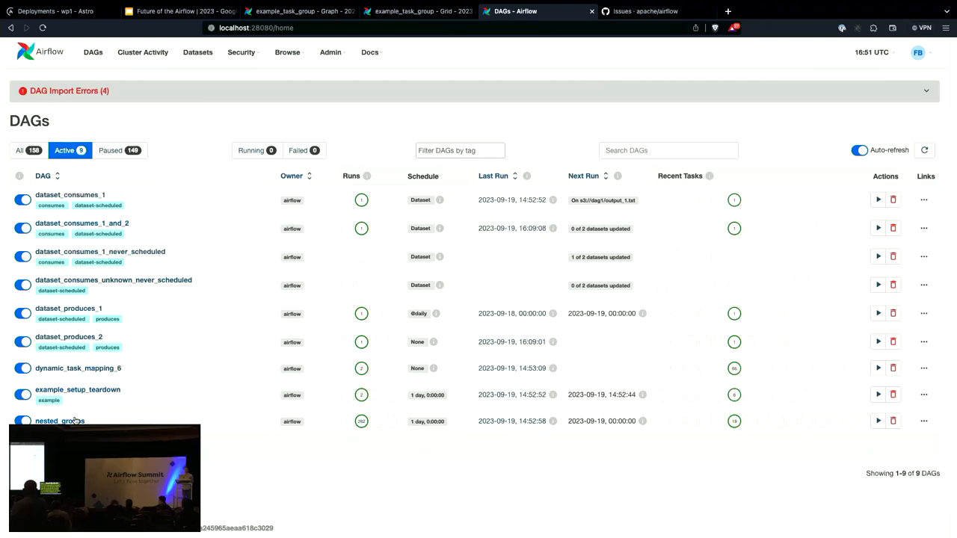
left_click(60, 421)
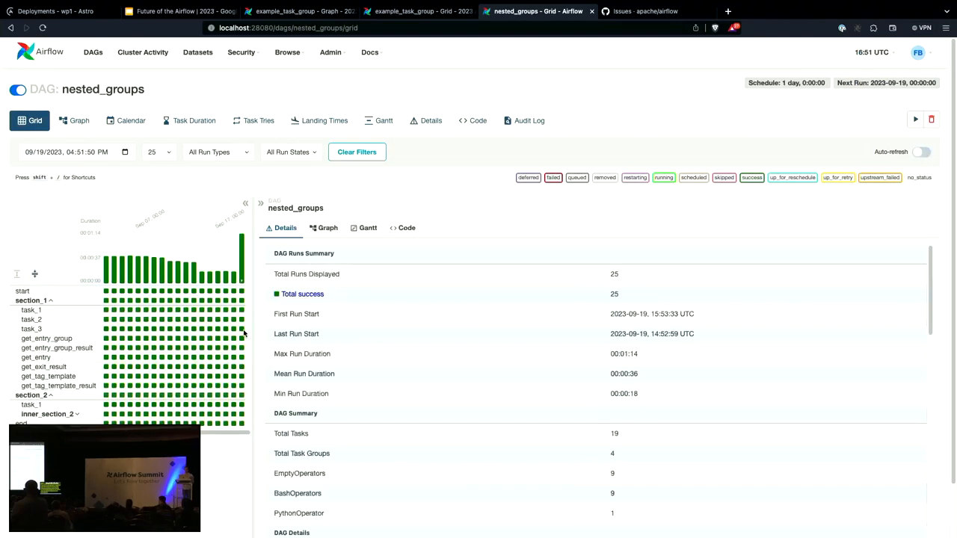
mouse_move(213, 254)
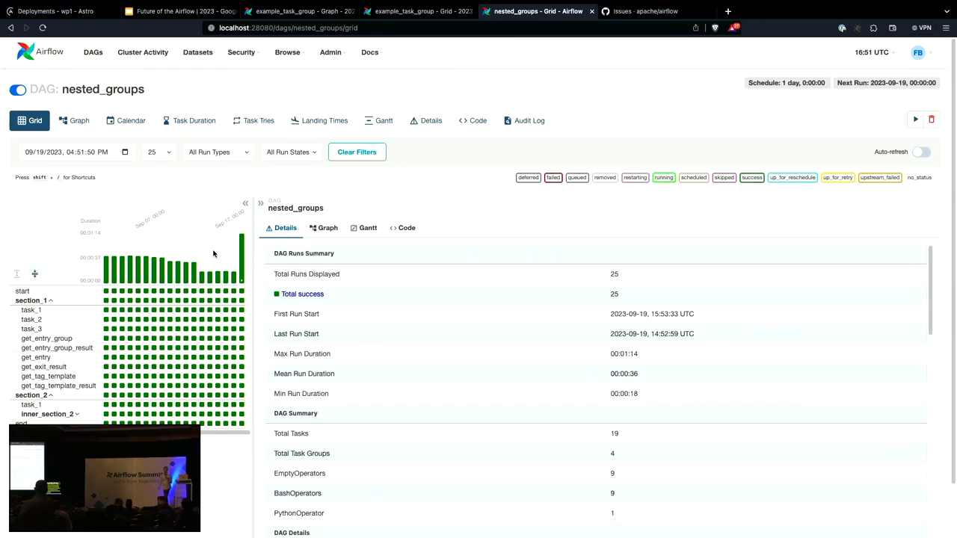
left_click(242, 290)
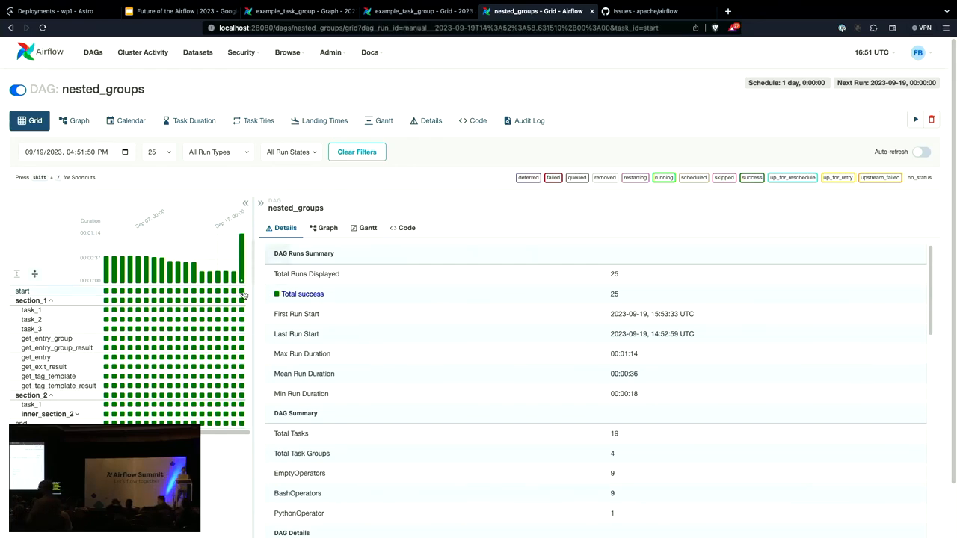
left_click(23, 290)
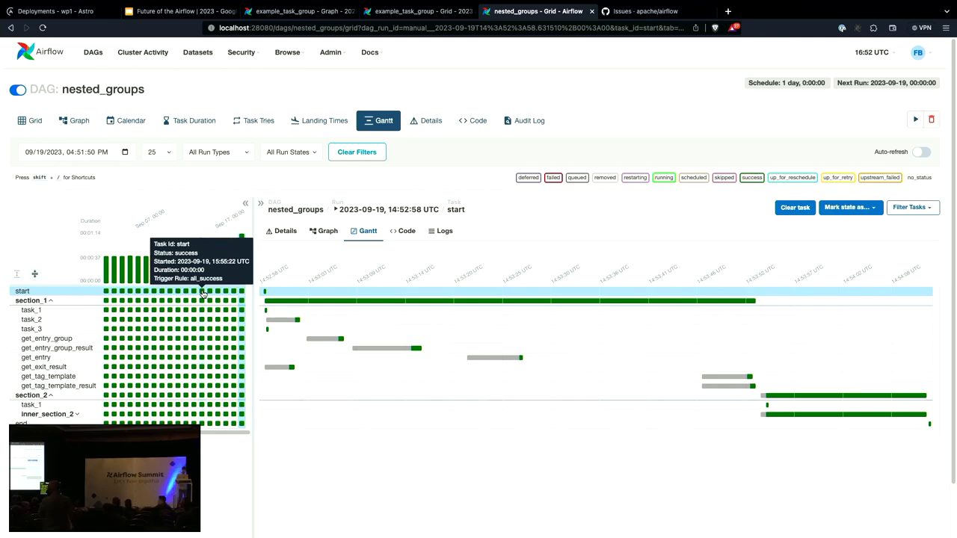
mouse_move(475, 437)
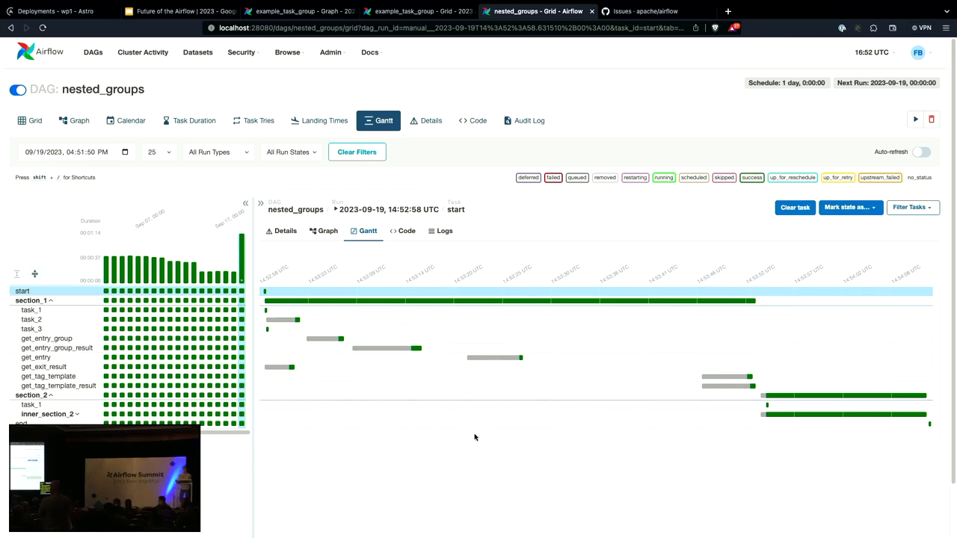
Show the nested_groups run as a task dependency graph
left_click(328, 231)
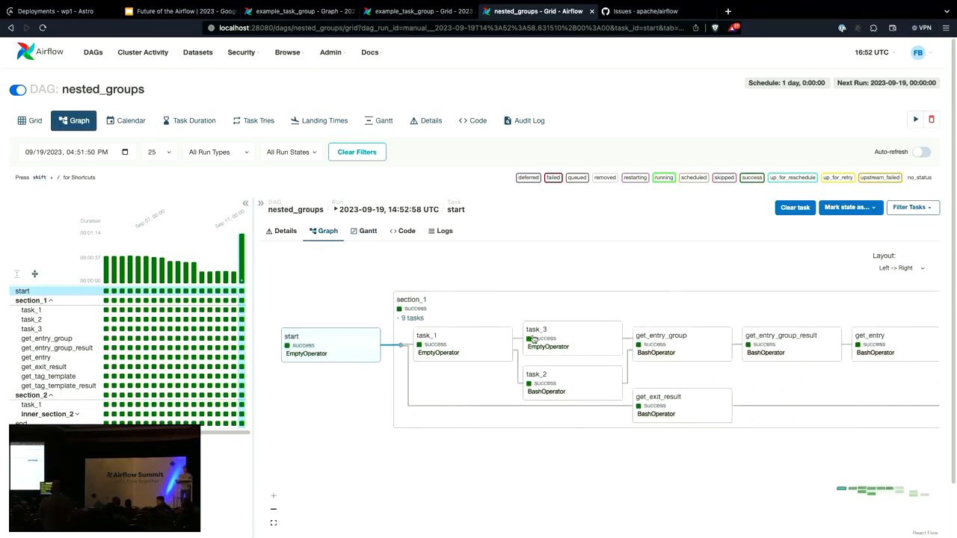
mouse_move(546, 335)
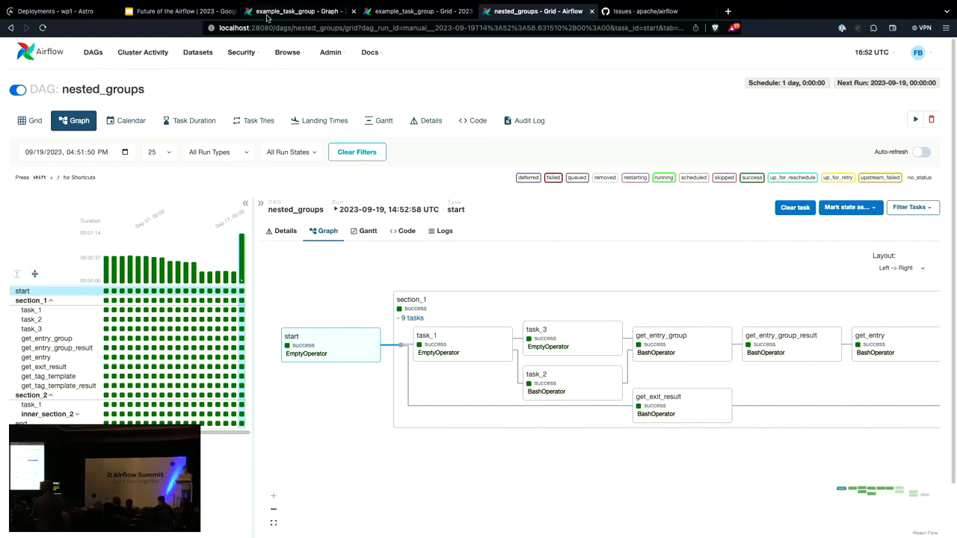
Add 'Advanced tooltip for rendered templates' to the wish-list slide
left_click(178, 11)
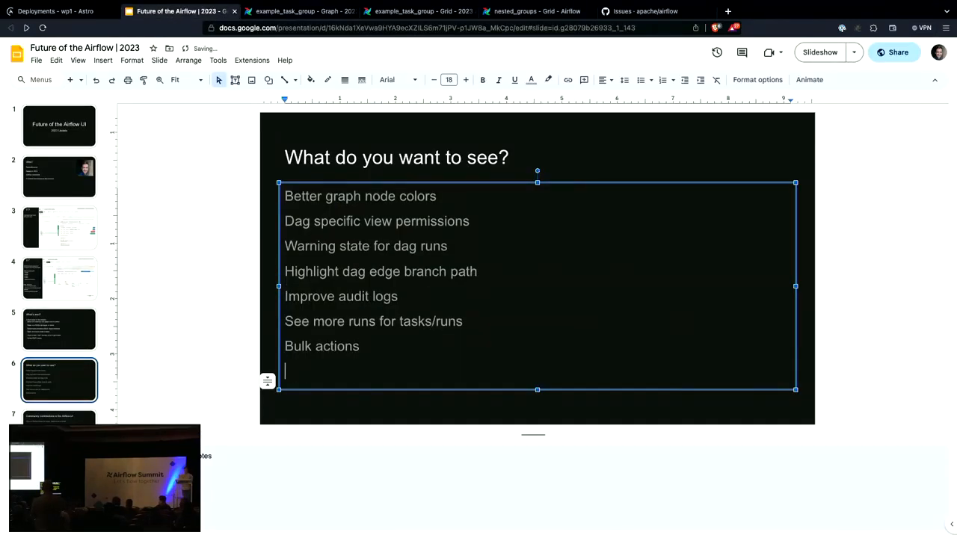
type("Advanced toolti")
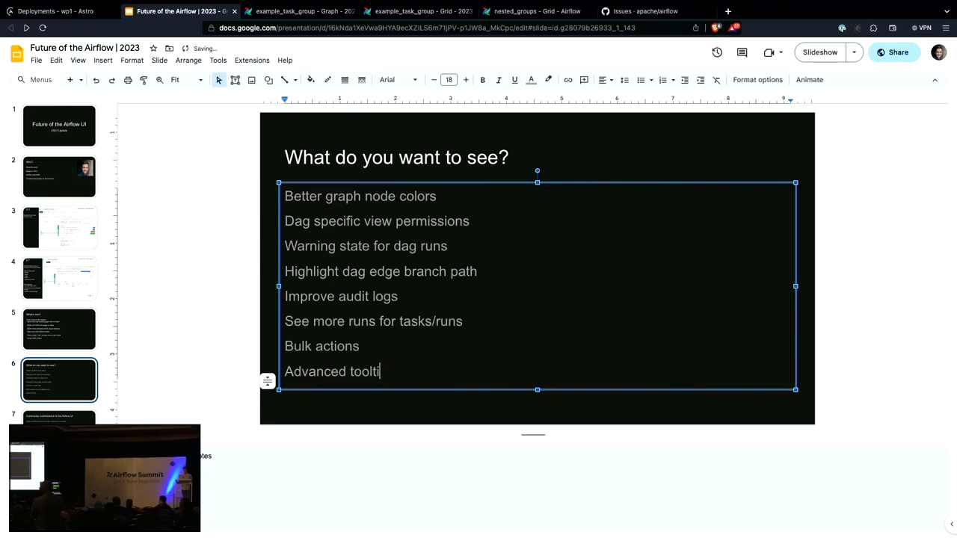
type("p for rende")
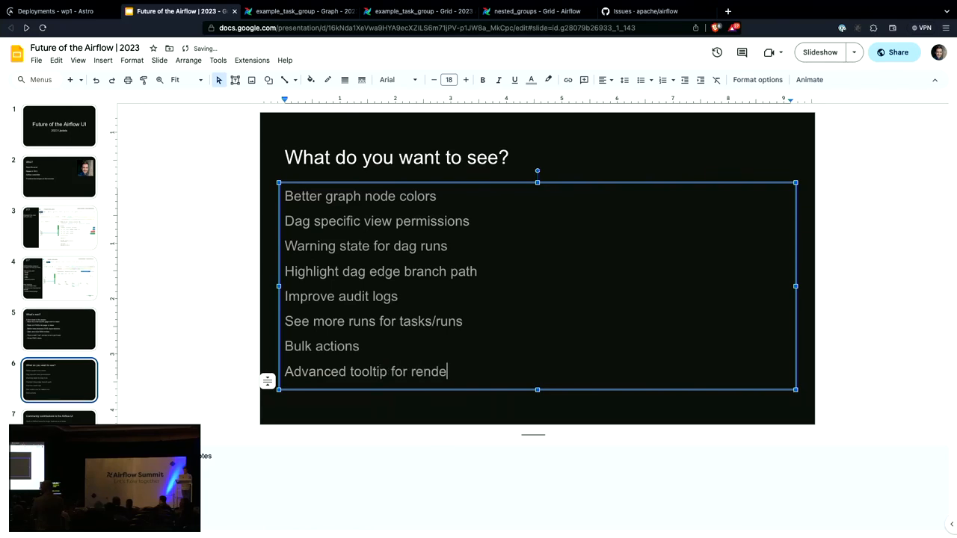
type("red t")
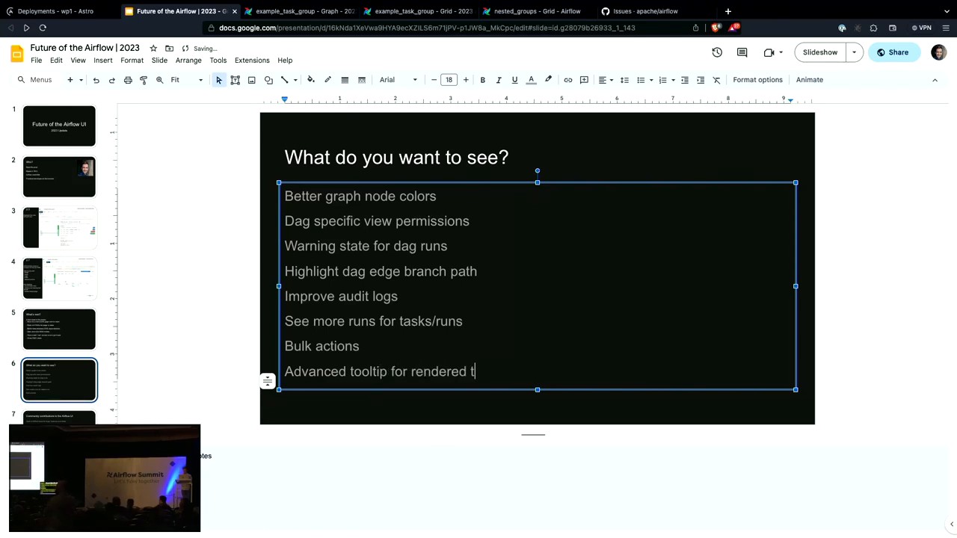
type("emplates")
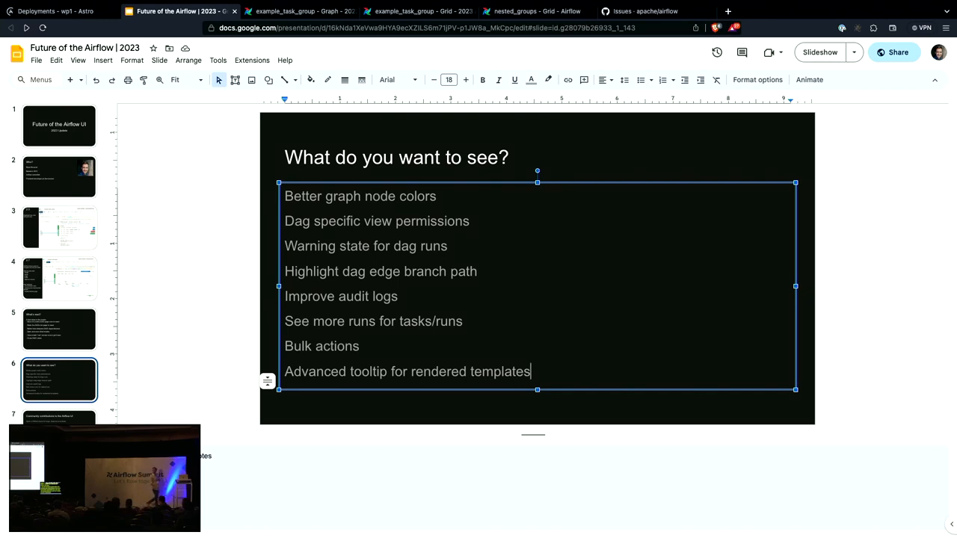
Add 'Xcom secrets' as a new wish-list item, then return to the nested_groups graph
key("Return")
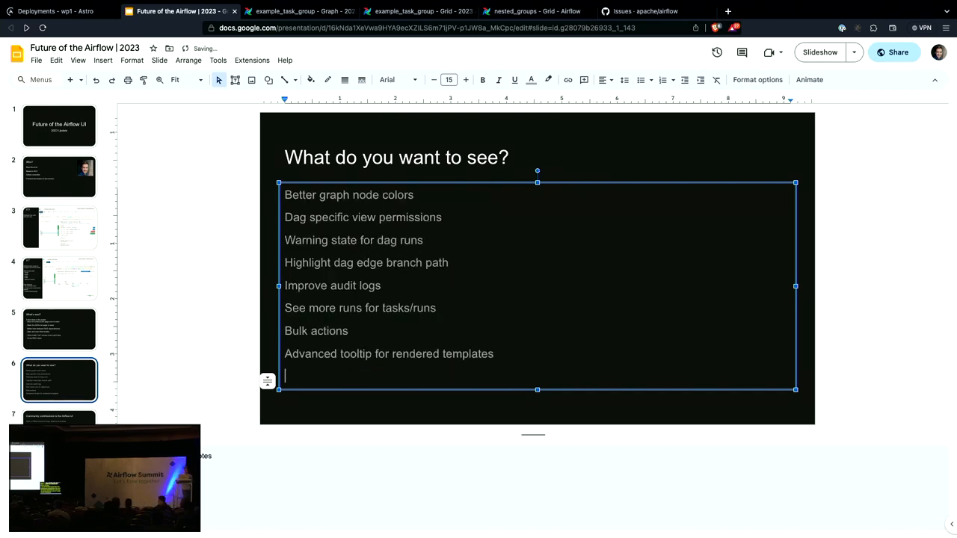
type("Xcom sc")
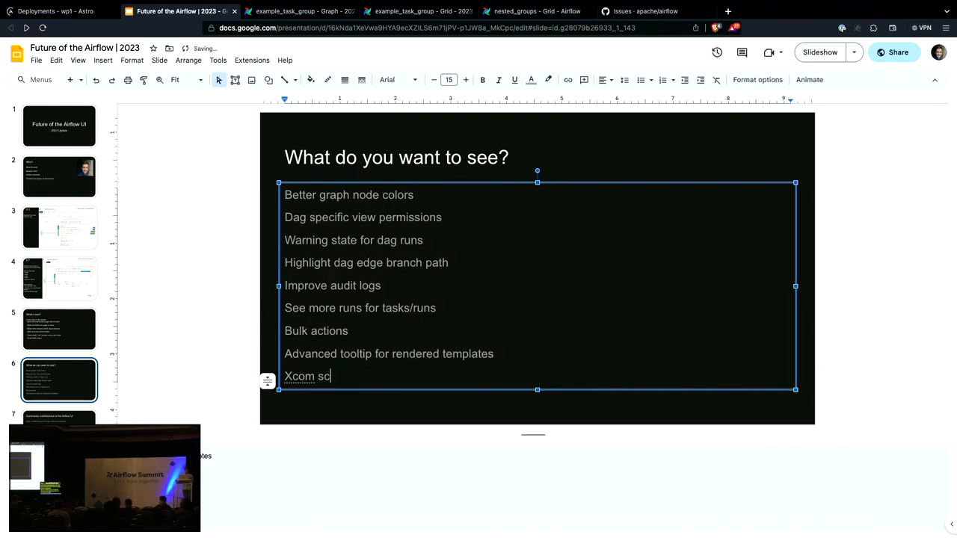
type("rets")
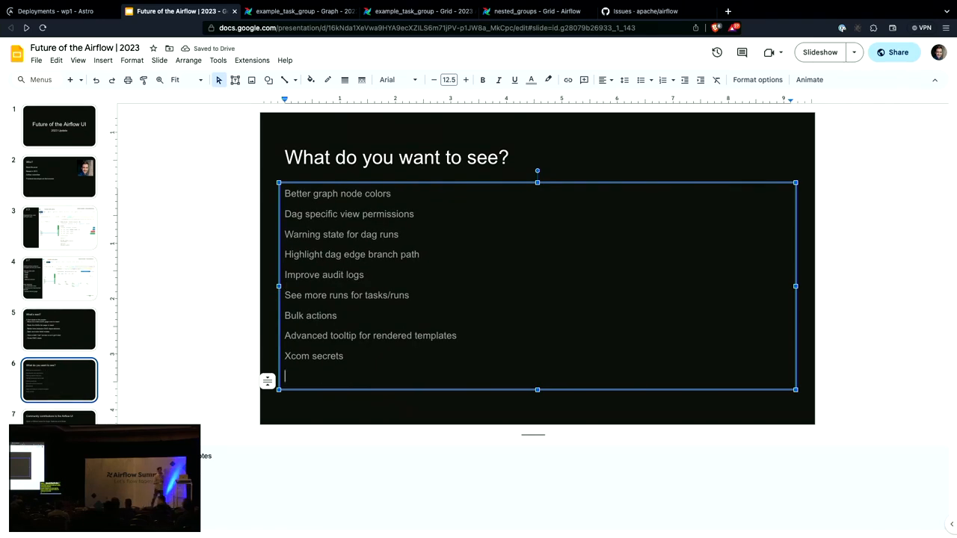
left_click(537, 12)
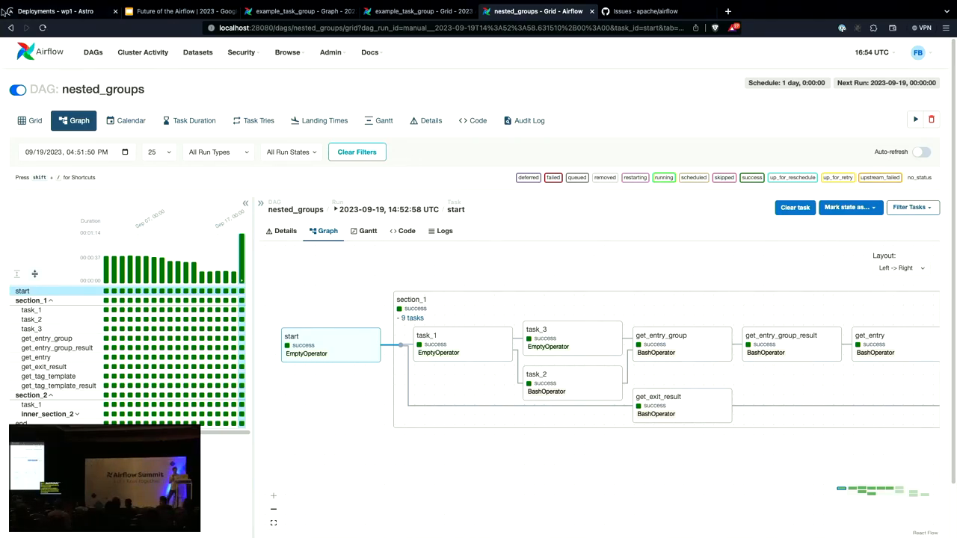
Show the overview of all DAGs with auto-refresh switched off
left_click(93, 51)
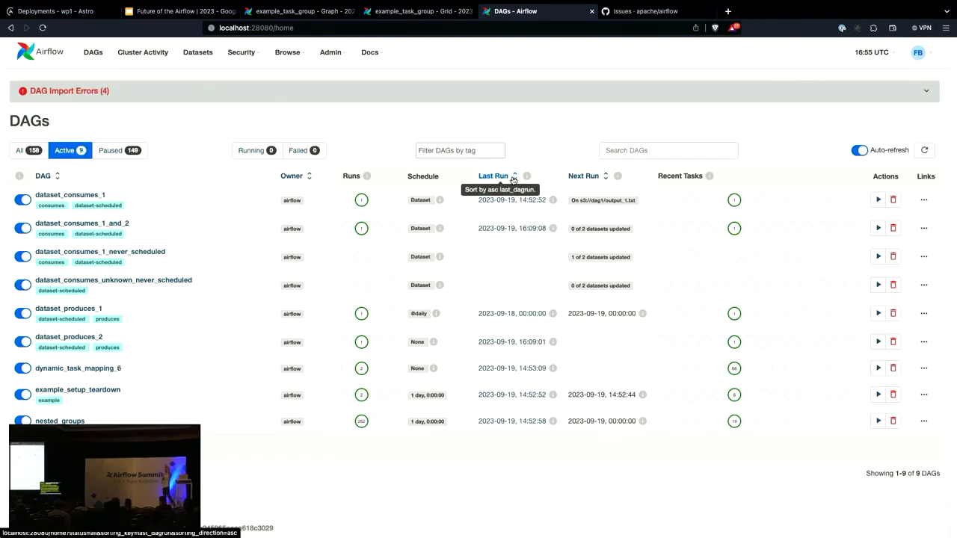
left_click(859, 150)
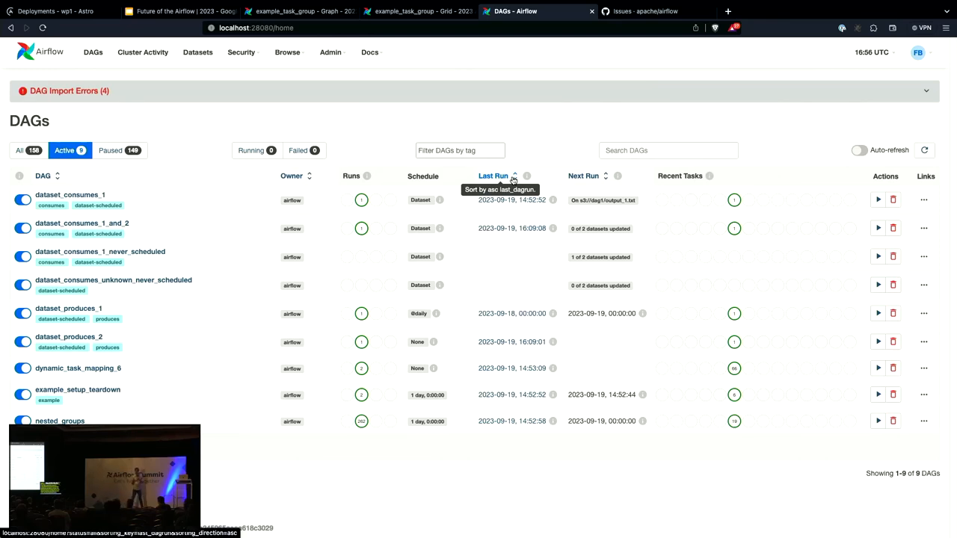
mouse_move(613, 3)
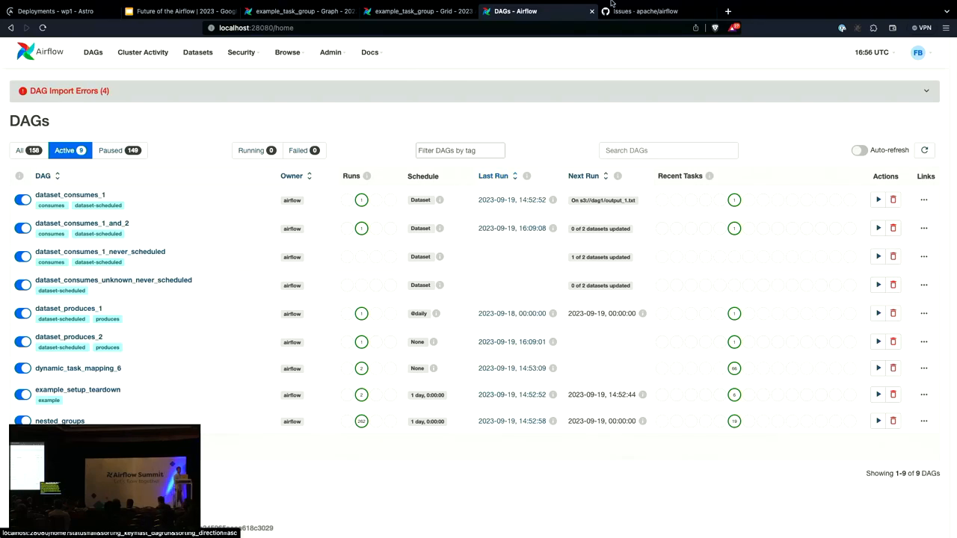
Add 'Dag versioning' to the wish list, then return to the Airflow DAG overview
left_click(177, 10)
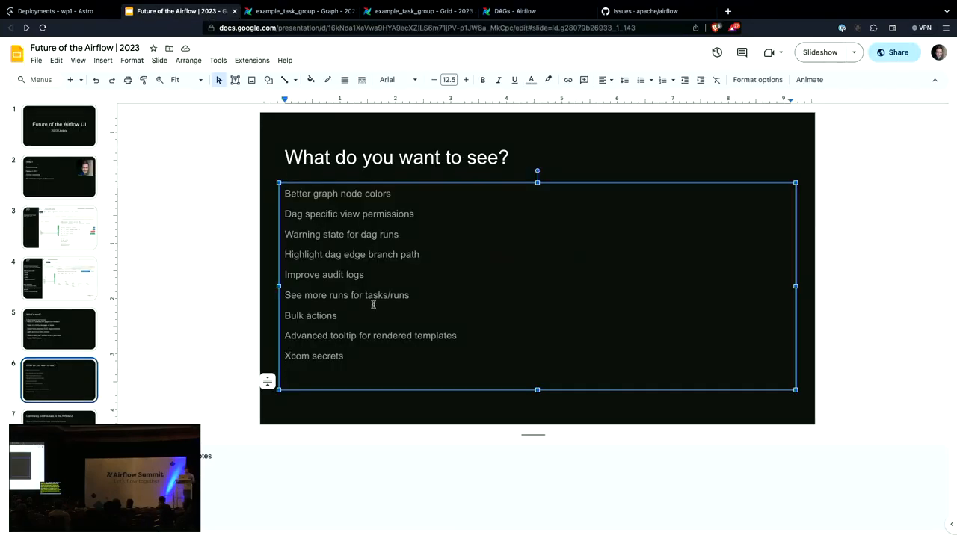
type("Dag versioning")
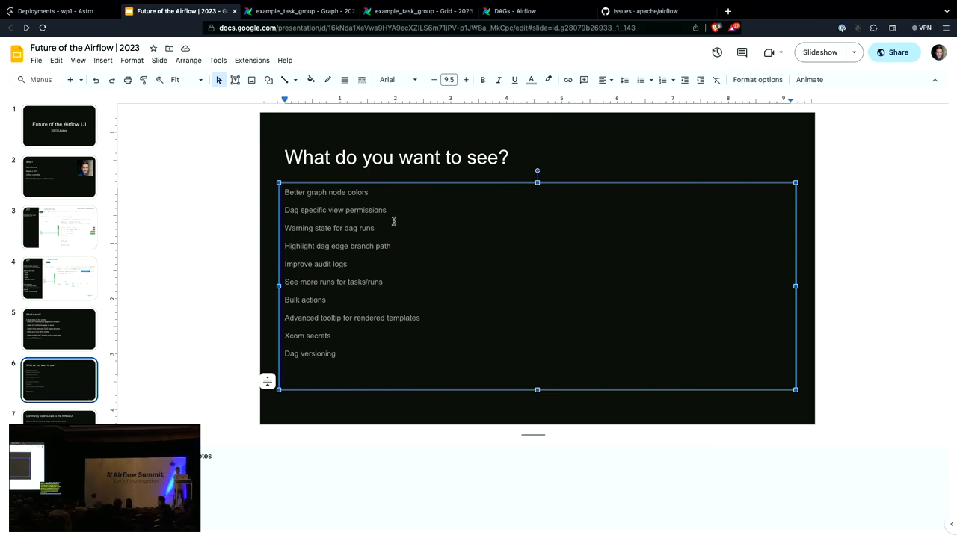
left_click(515, 11)
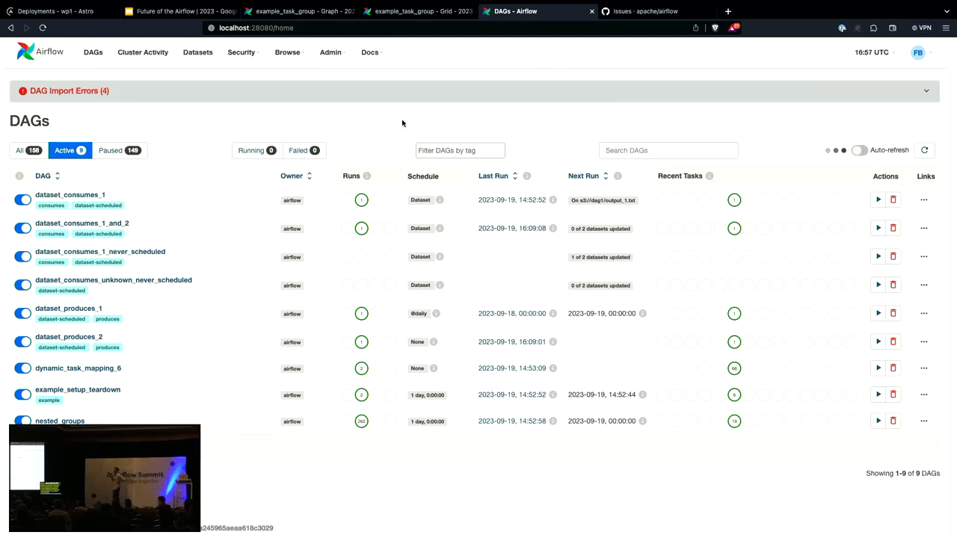
left_click(860, 149)
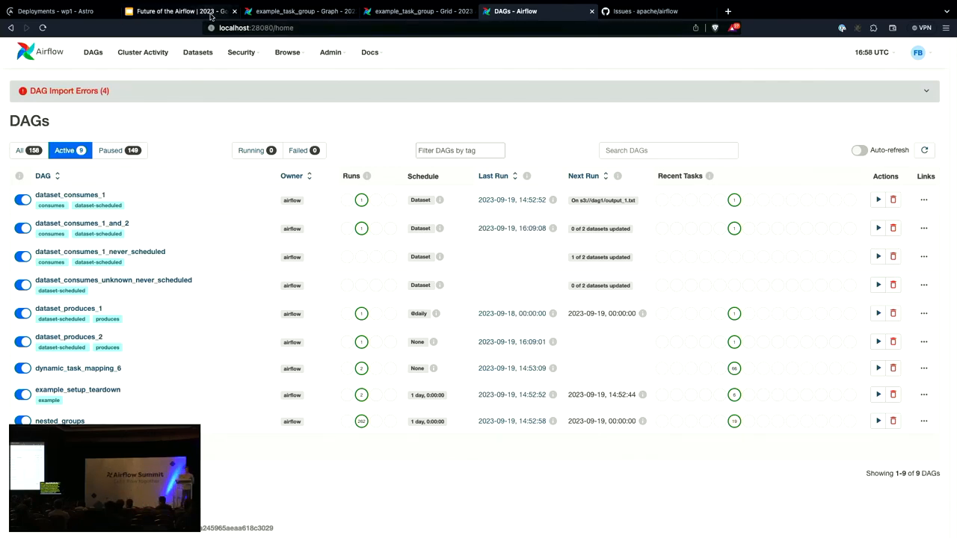
Add 'Custom rendered templates' to the wish list and move to the Community contributions slide
left_click(176, 10)
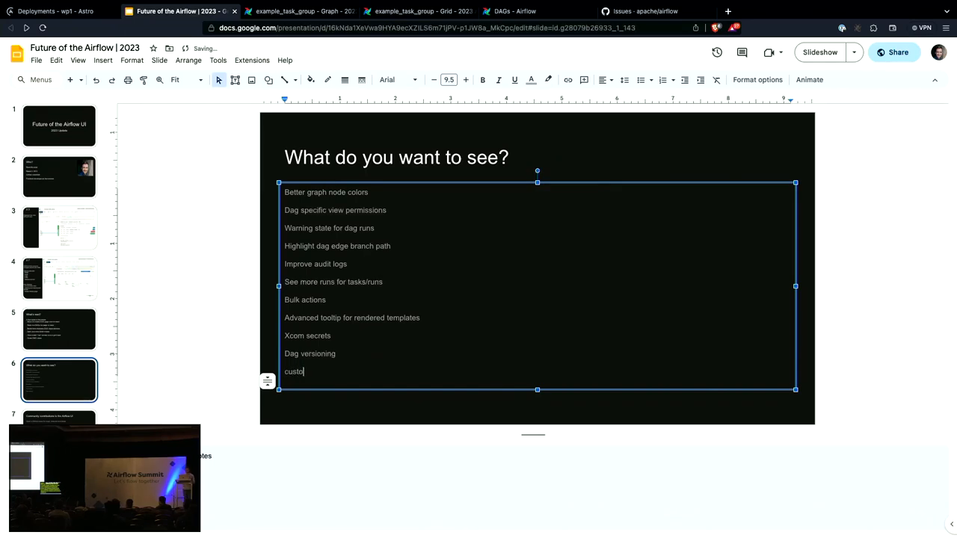
type("m rend")
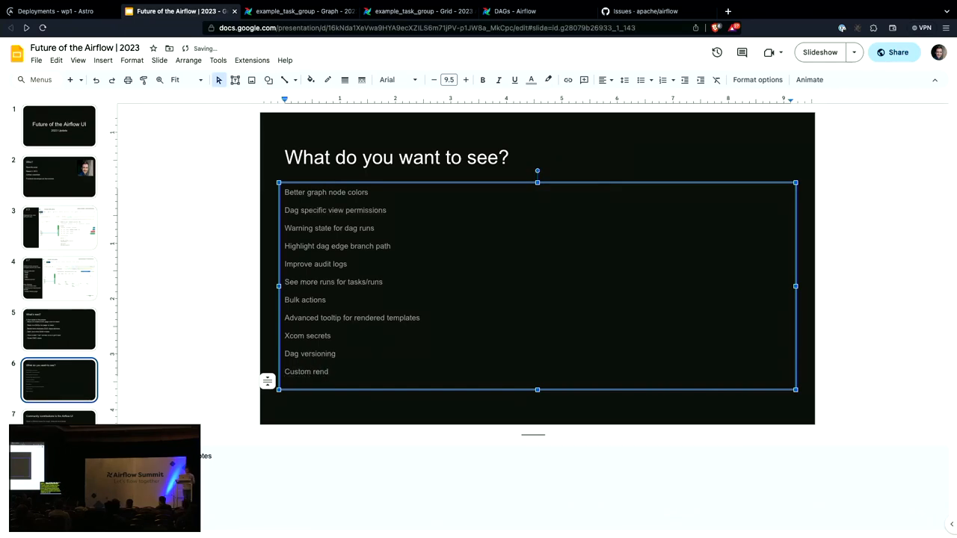
type("ered templates")
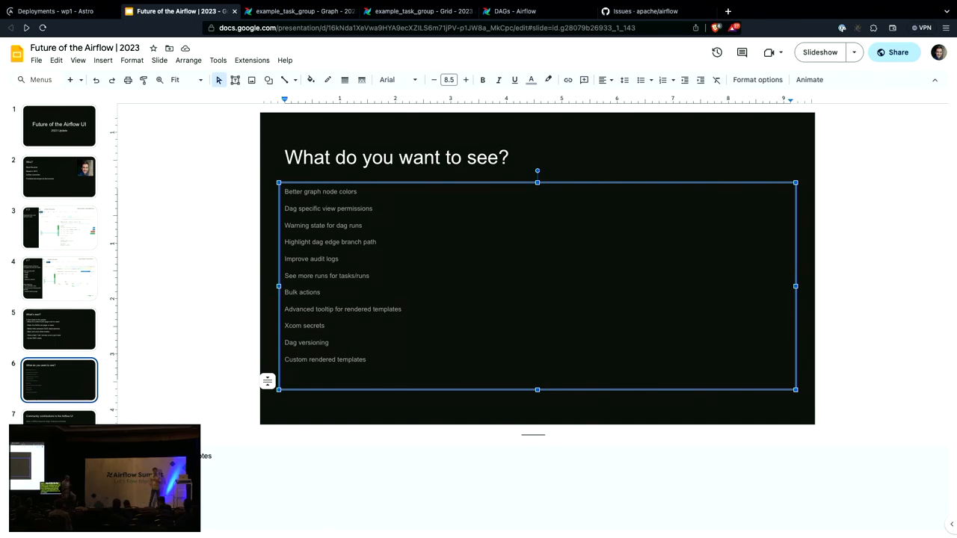
left_click(58, 416)
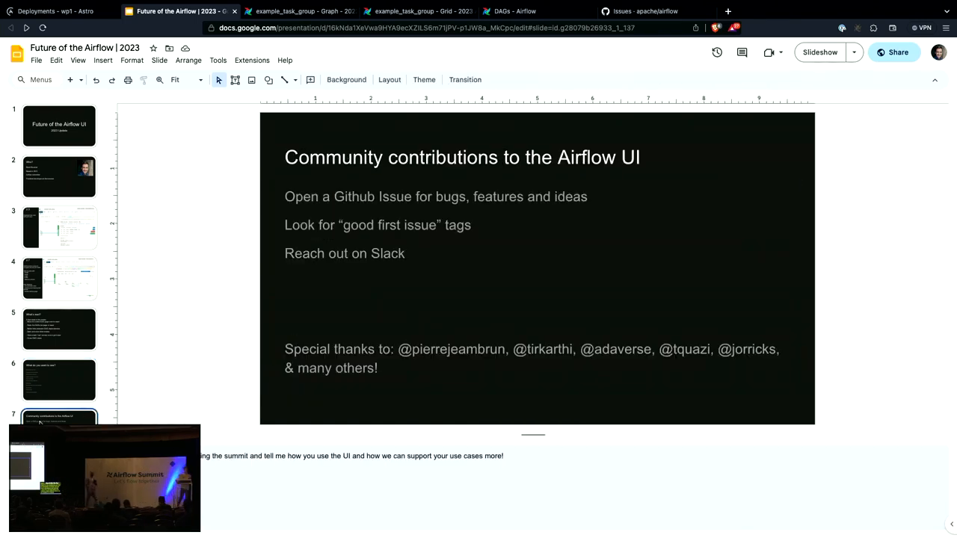